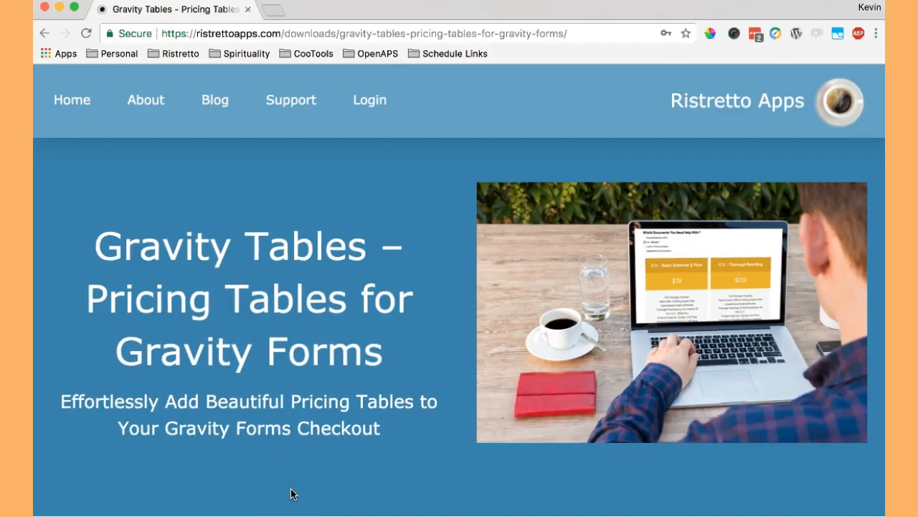
- Add a Pricing Table field from the Pricing Fields group below the C.V. section
scroll("down", 3)
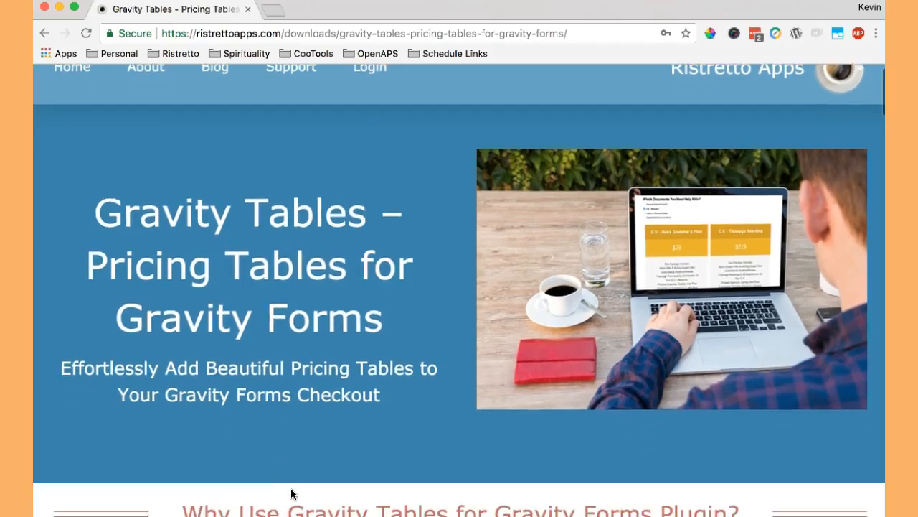
scroll("down", 3)
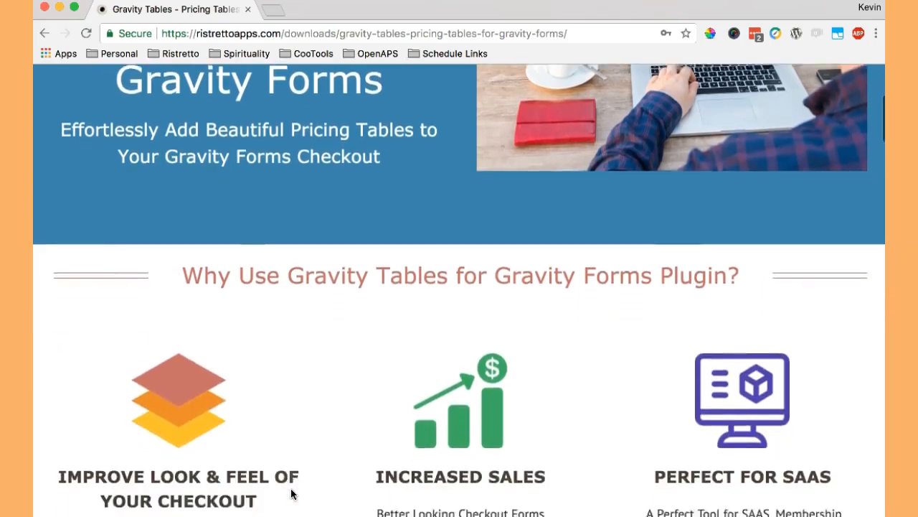
scroll("down", 3)
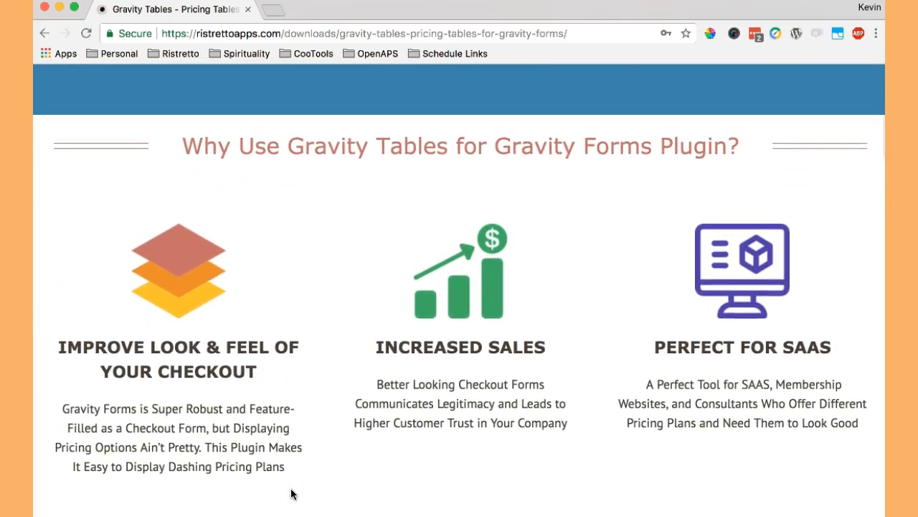
scroll("down", 3)
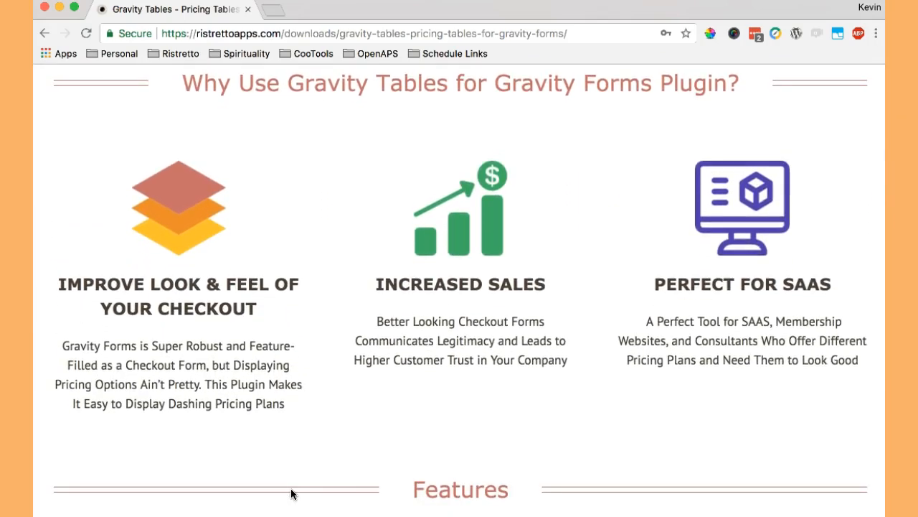
scroll("down", 3)
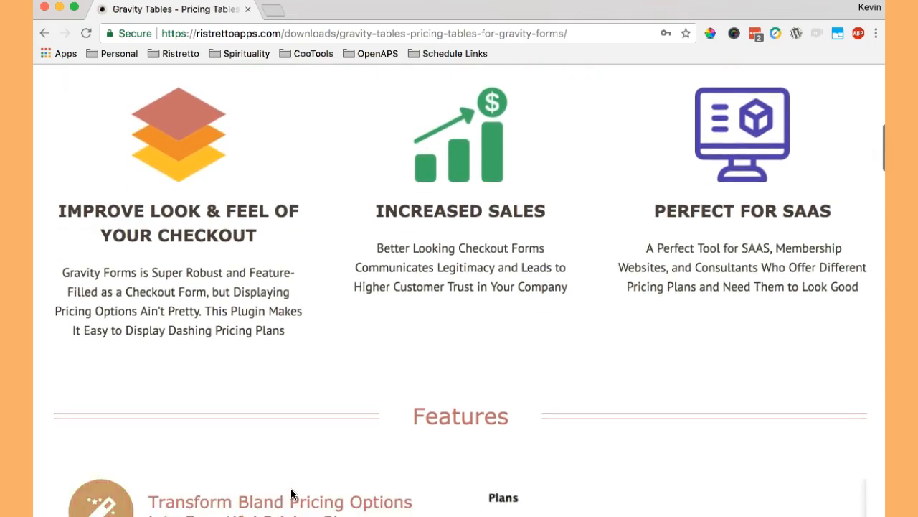
scroll("down", 3)
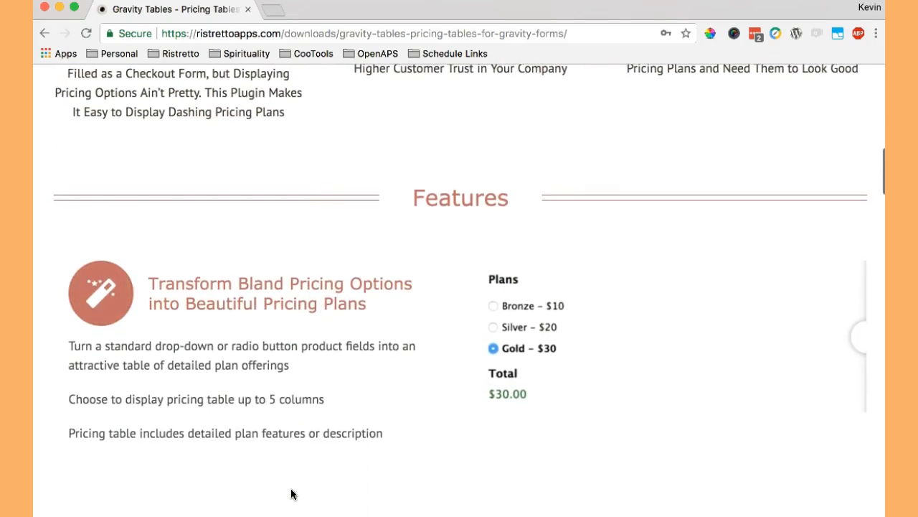
mouse_move(864, 339)
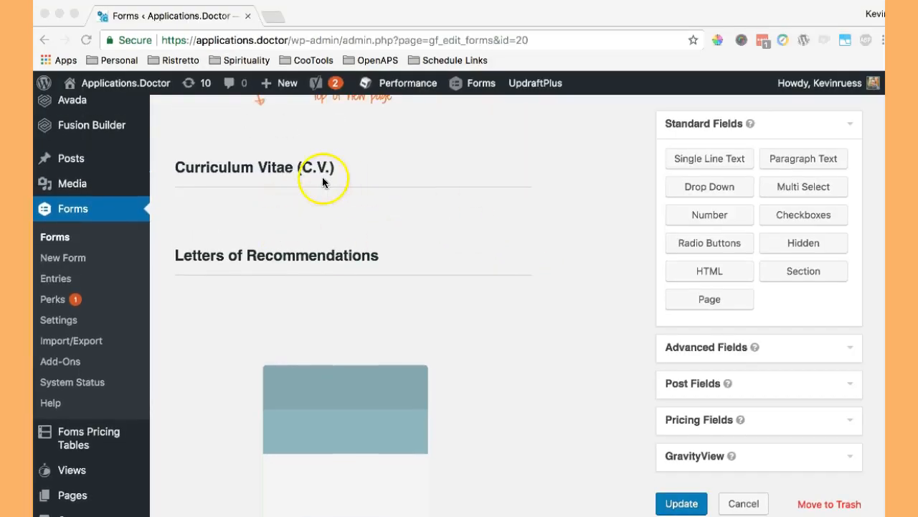
mouse_move(715, 424)
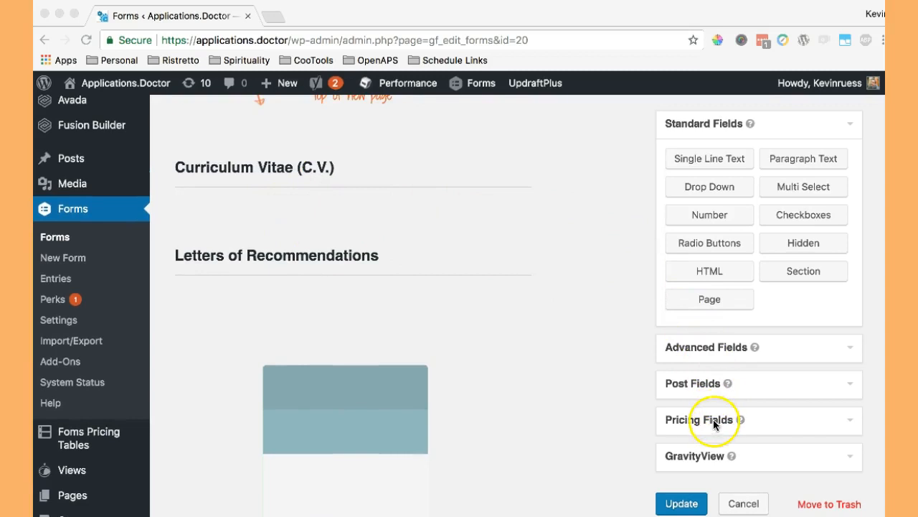
left_click(699, 419)
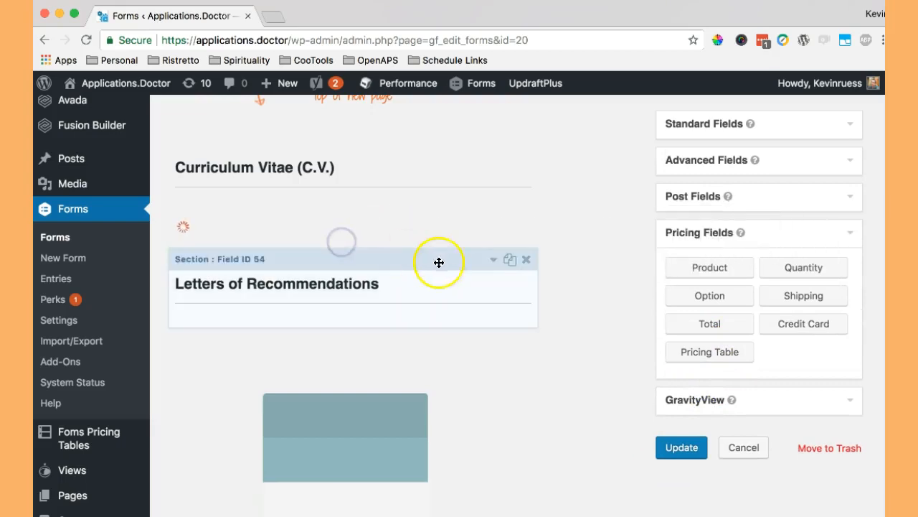
left_click(709, 352)
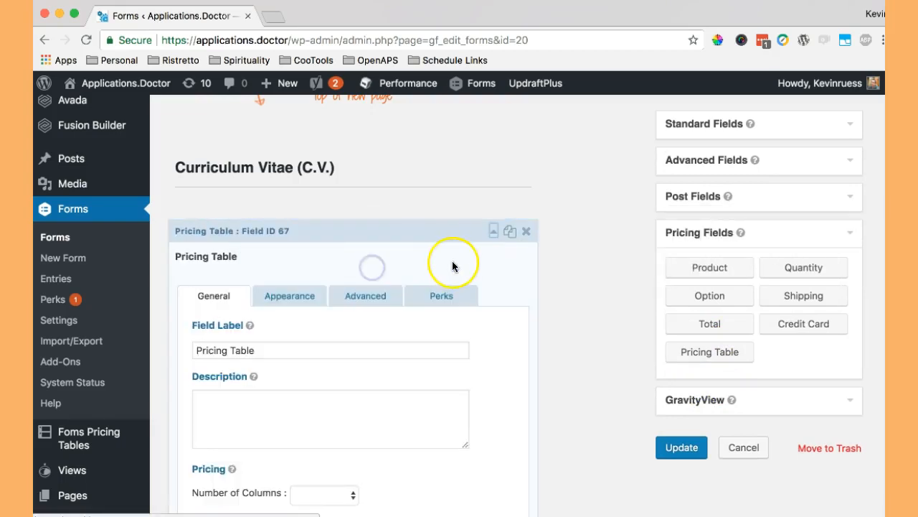
- Set the pricing table to 2 Columns, leaving the plan choices unset
scroll("down", 3)
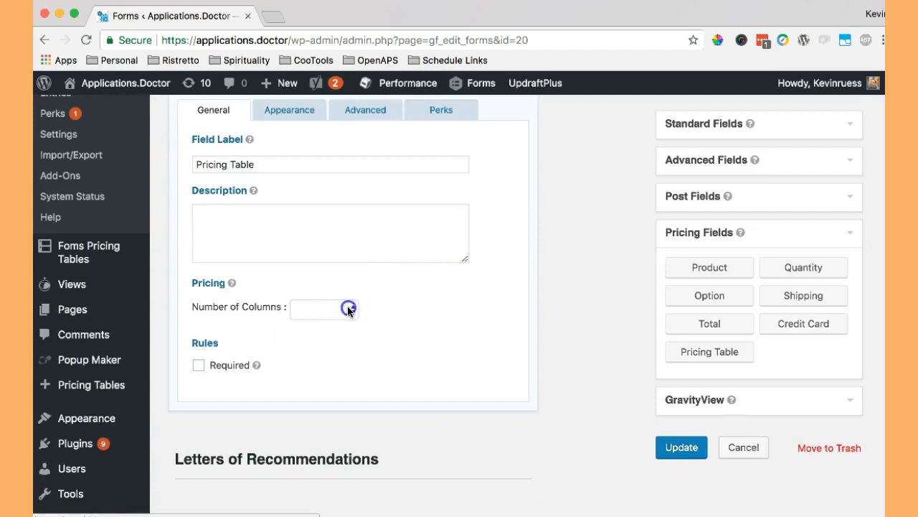
left_click(324, 309)
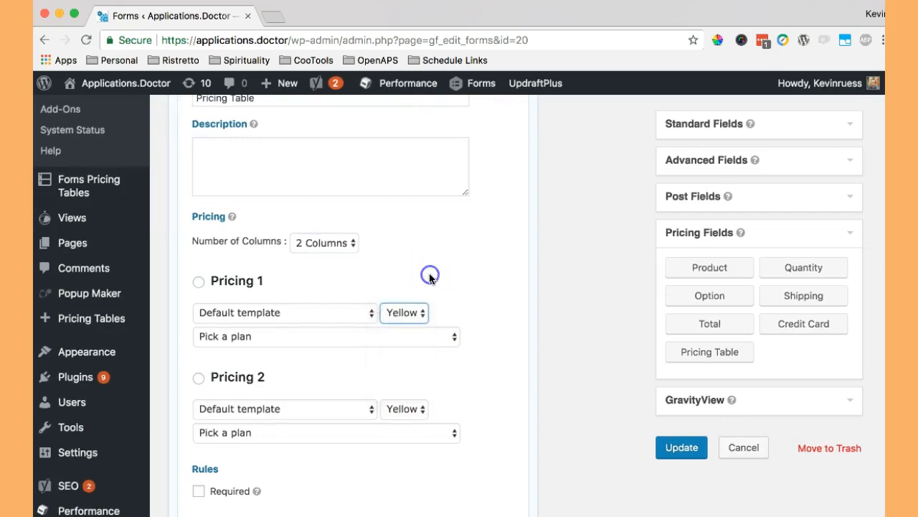
scroll("up", 3)
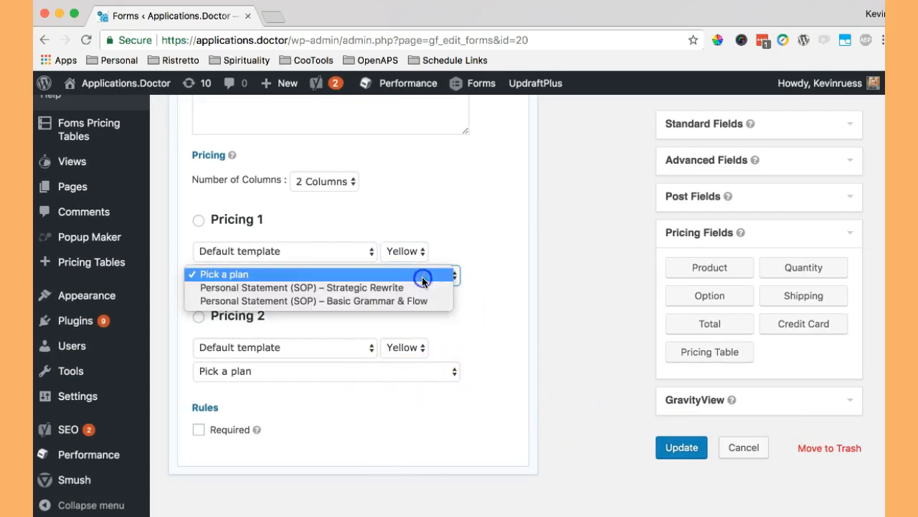
left_click(681, 448)
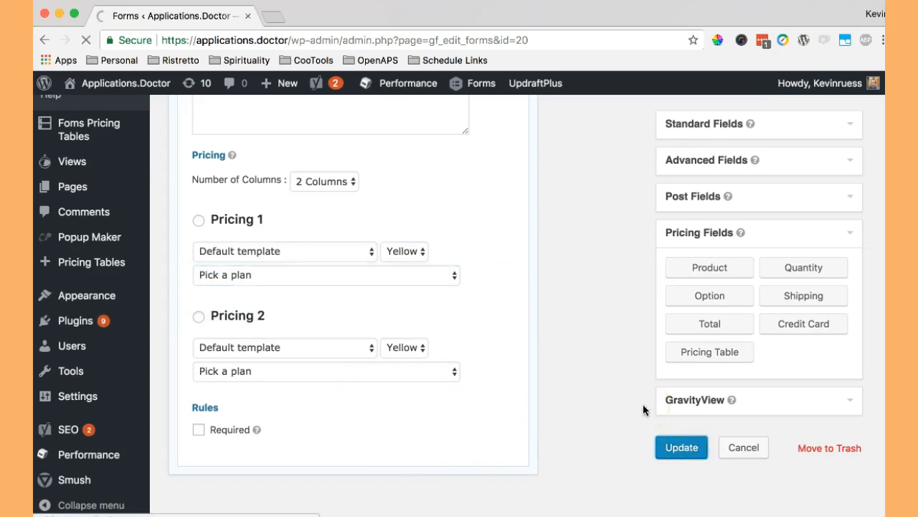
- Update the form, bring up the Pricing Tables plan list in a new tab and start Add Plan
left_click(680, 448)
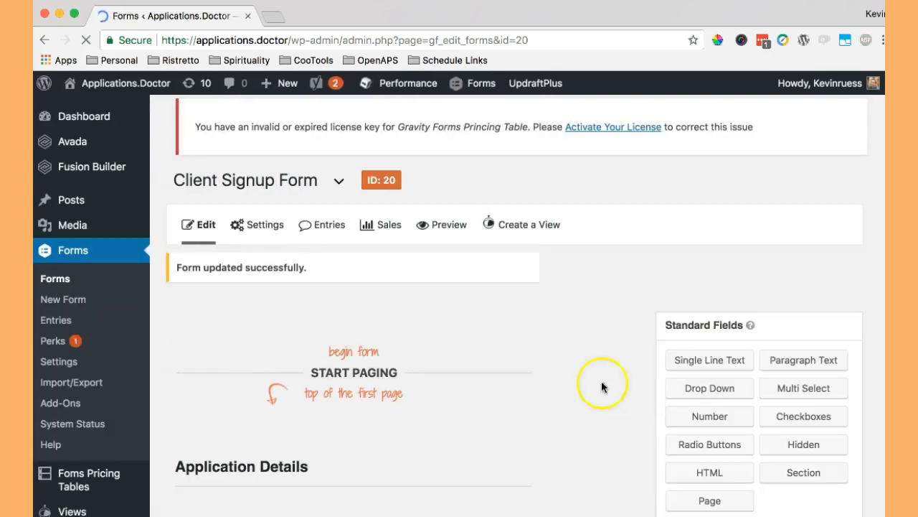
scroll("down", 3)
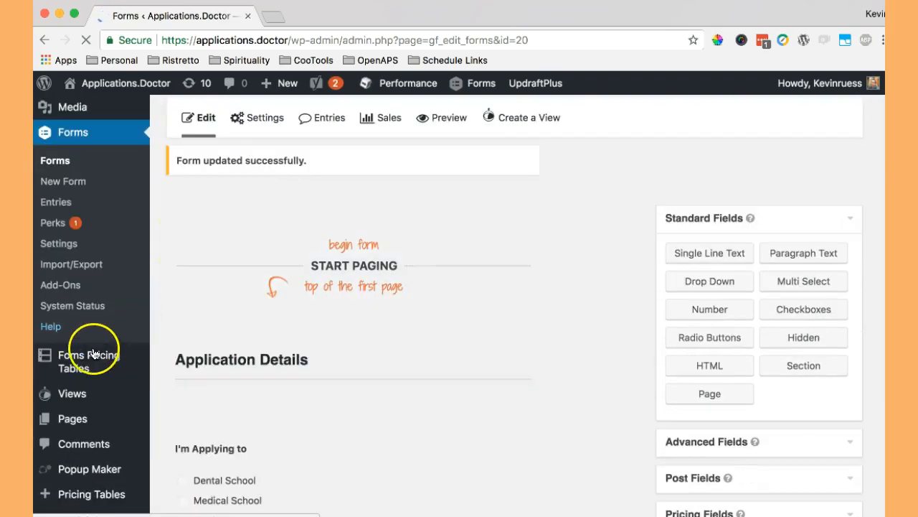
right_click(89, 362)
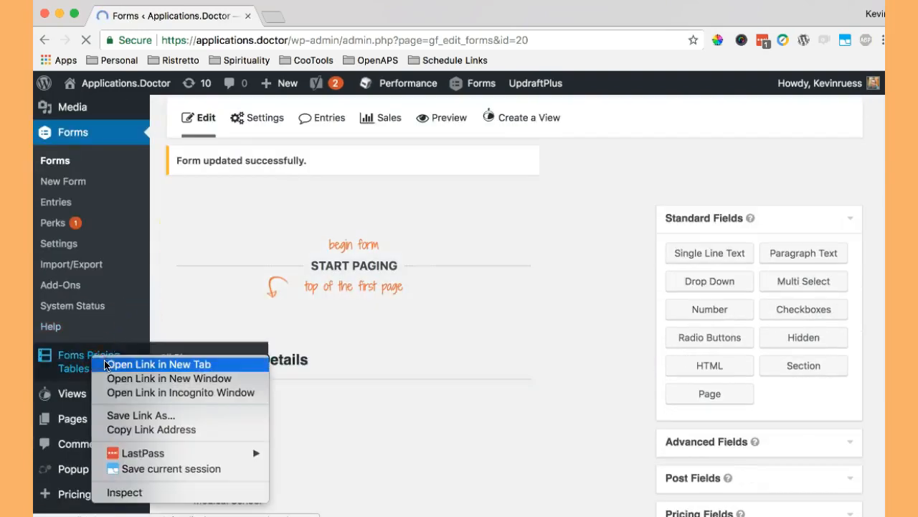
left_click(157, 364)
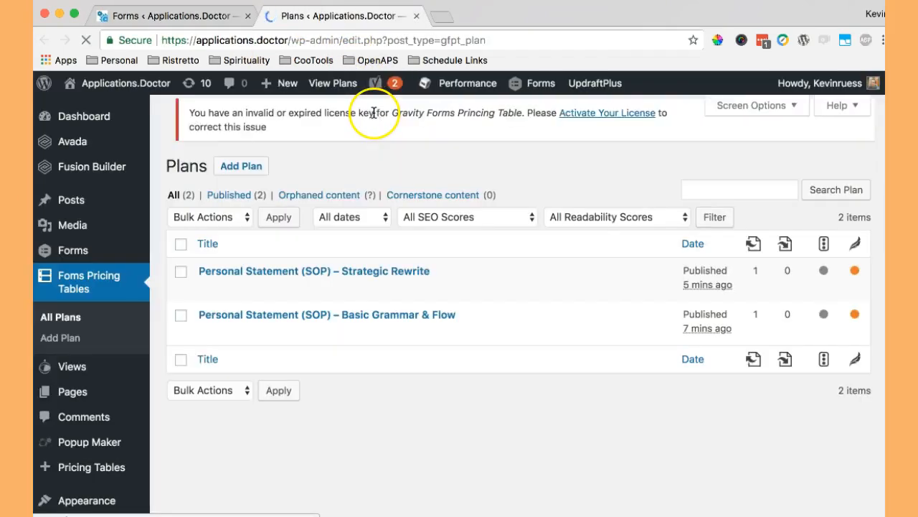
left_click(241, 121)
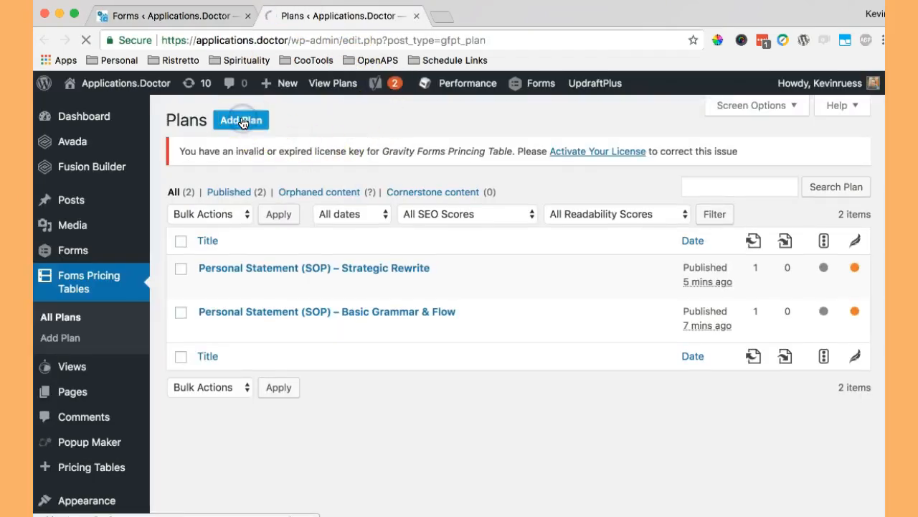
left_click(241, 120)
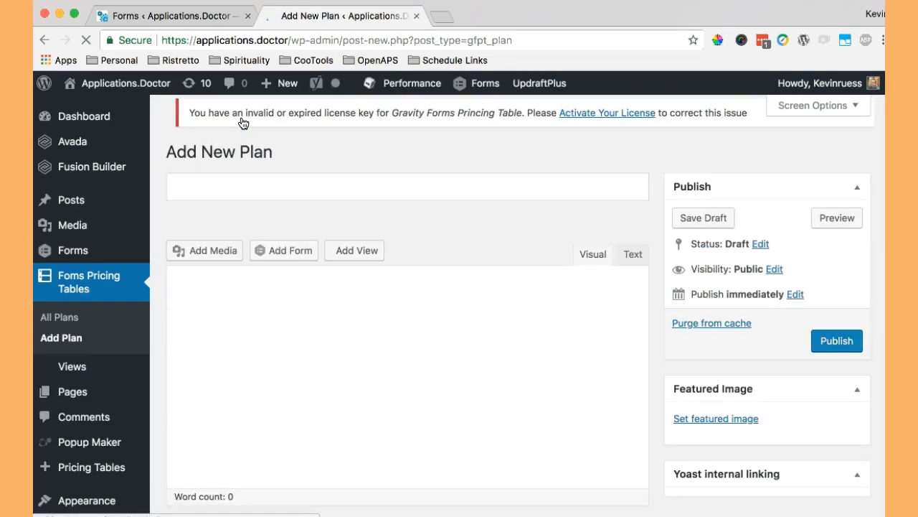
- Title the plan 'C.V. - Basic Grammar & Flow', paste its HTML description and remove the $99 heading
left_click(271, 186)
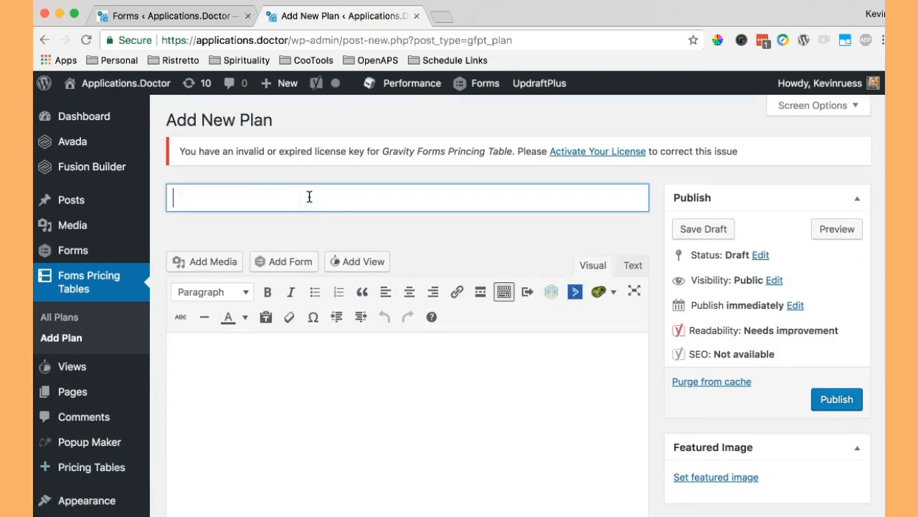
type("C.V. - Basic Grammar & Flow")
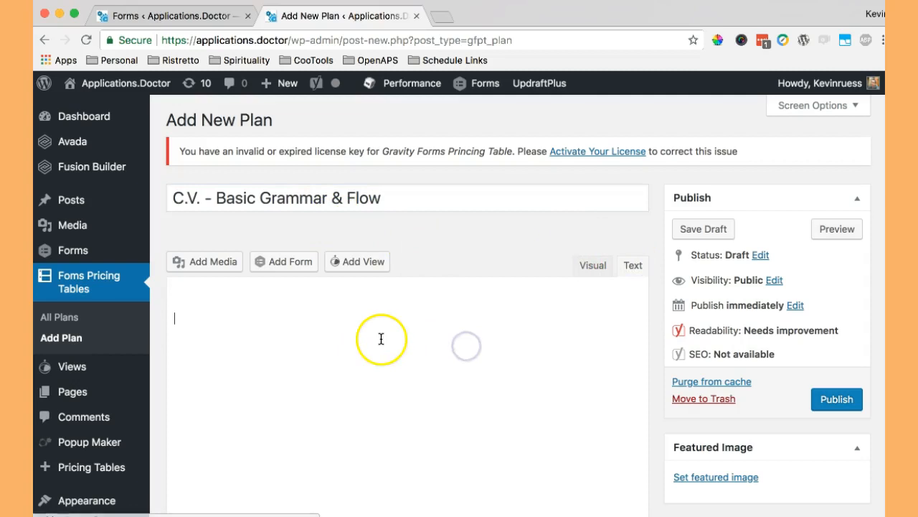
left_click(633, 264)
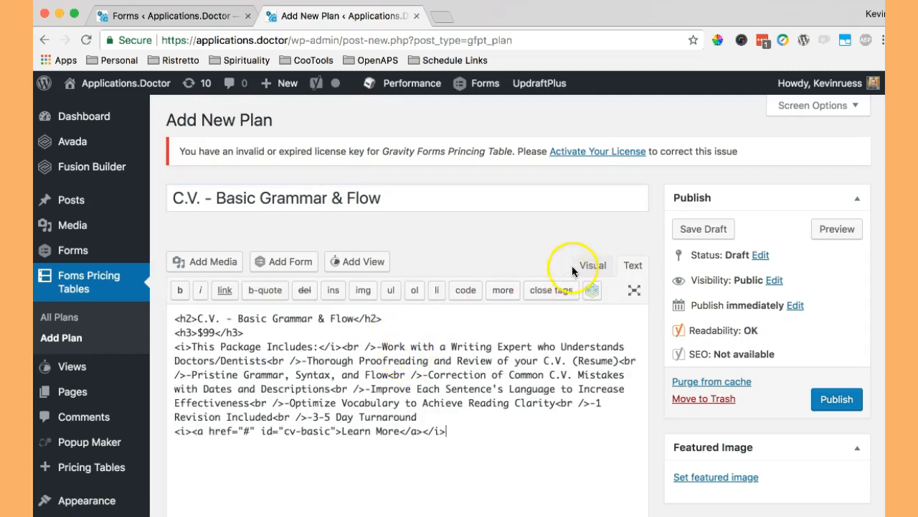
left_click(593, 264)
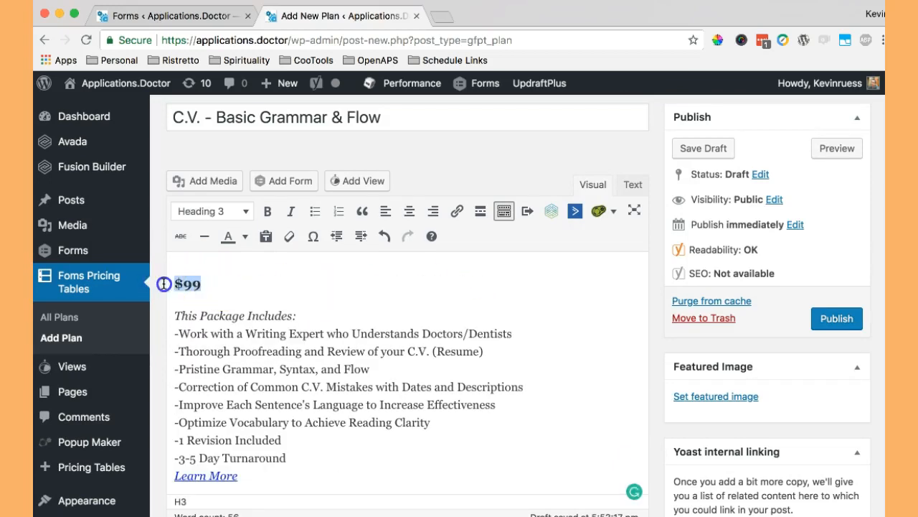
right_click(187, 284)
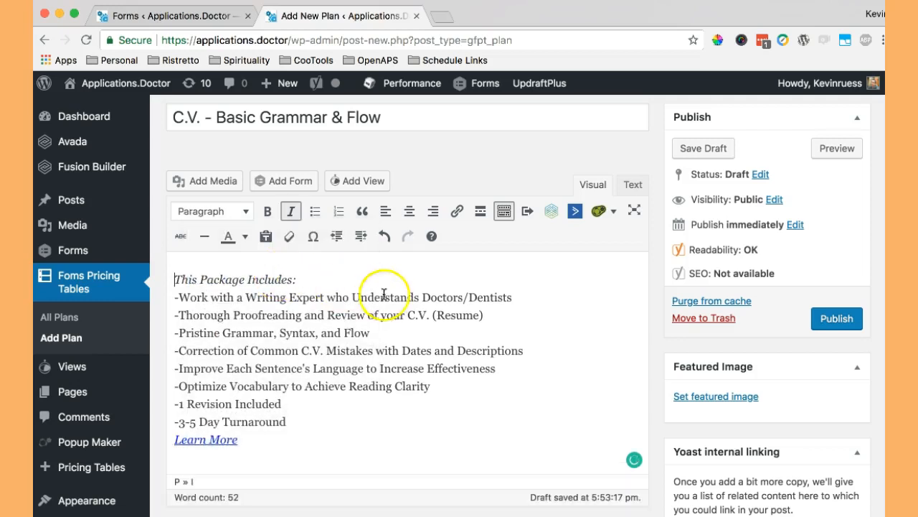
scroll("down", 3)
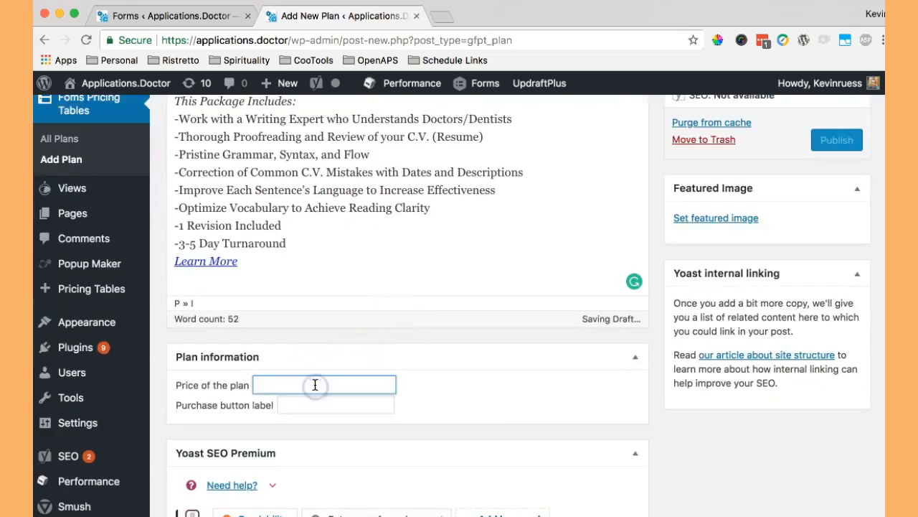
- Set price $99 and purchase button label 'Choose', then publish the Basic Grammar & Flow plan
type("$99")
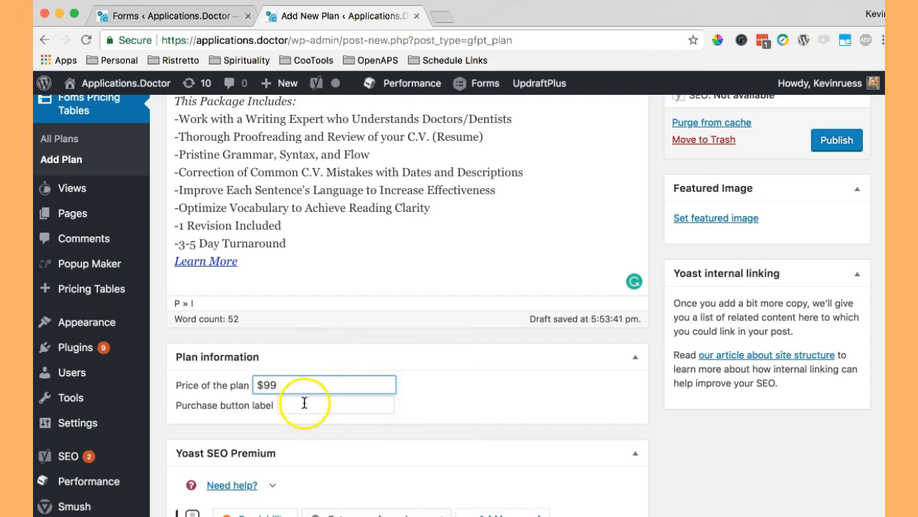
type("Choose")
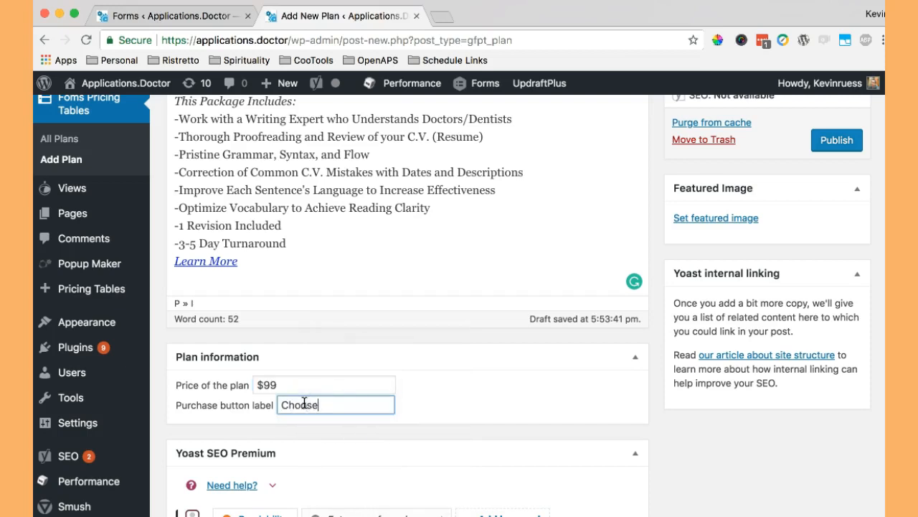
scroll("up", 3)
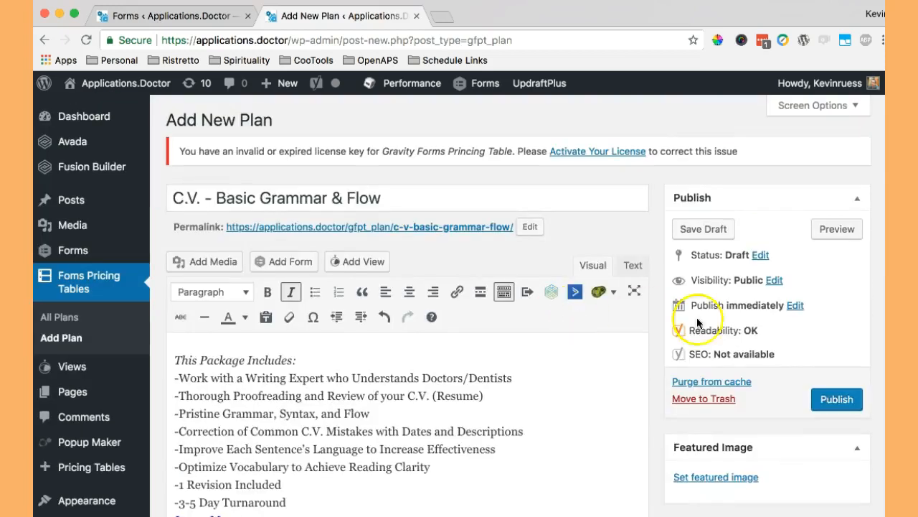
left_click(837, 399)
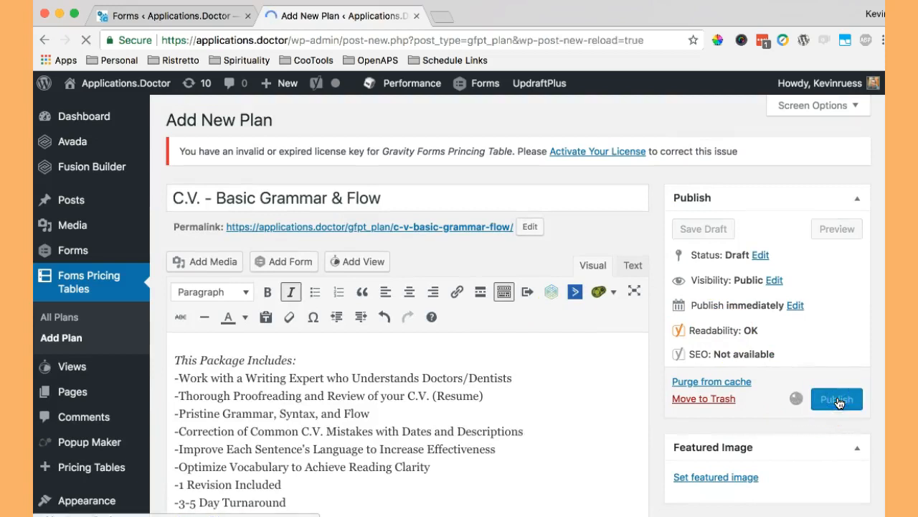
left_click(837, 399)
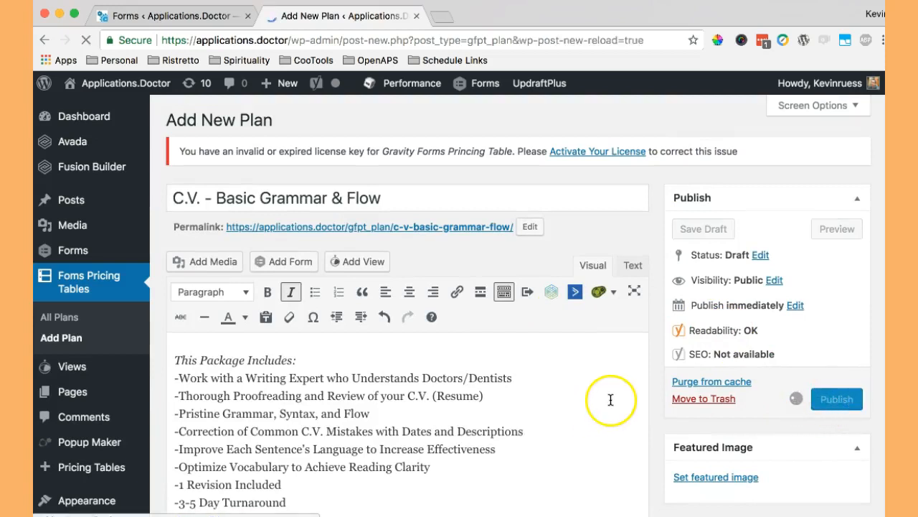
left_click(837, 399)
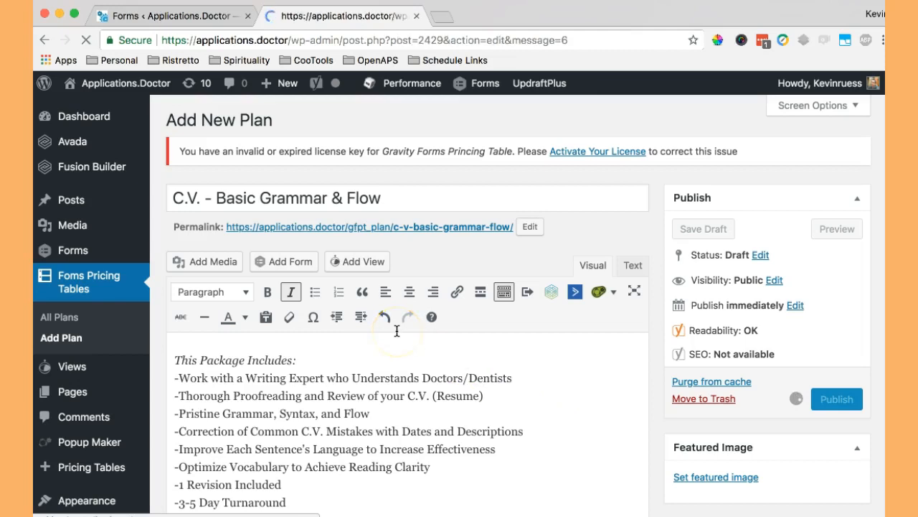
left_click(837, 398)
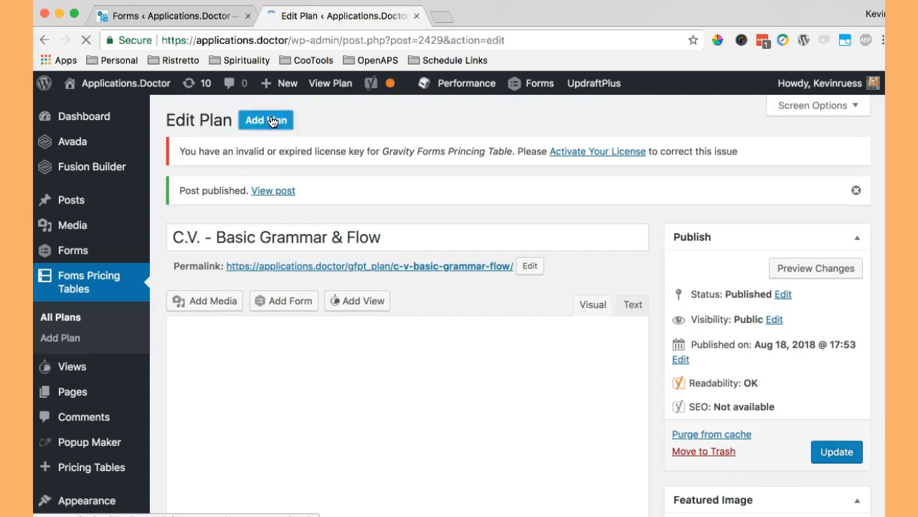
- Start a new plan titled 'C.V. - Thorough Rewrite'
left_click(266, 120)
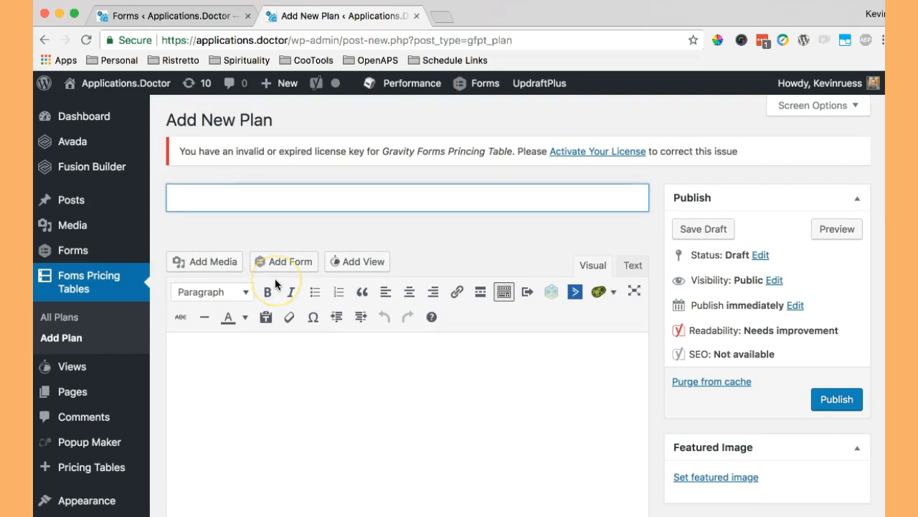
type("C.V. -")
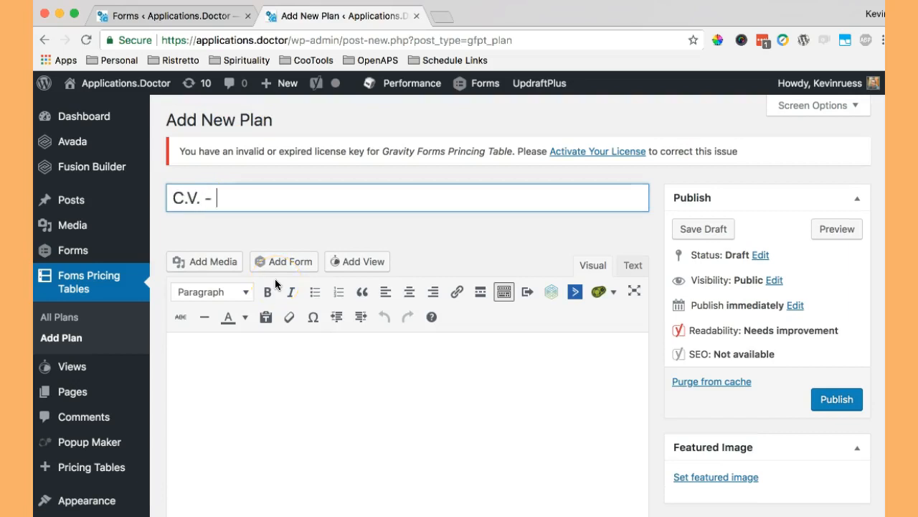
type("Th")
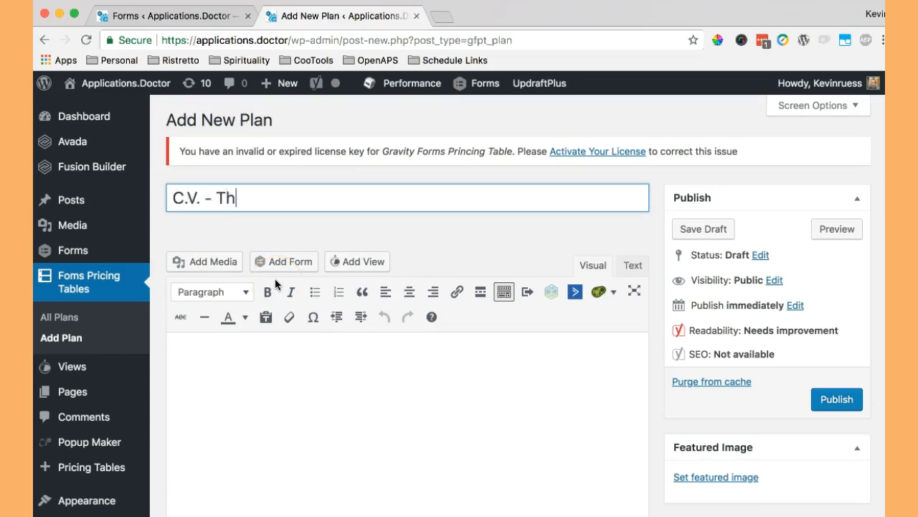
type("orough Rewrite")
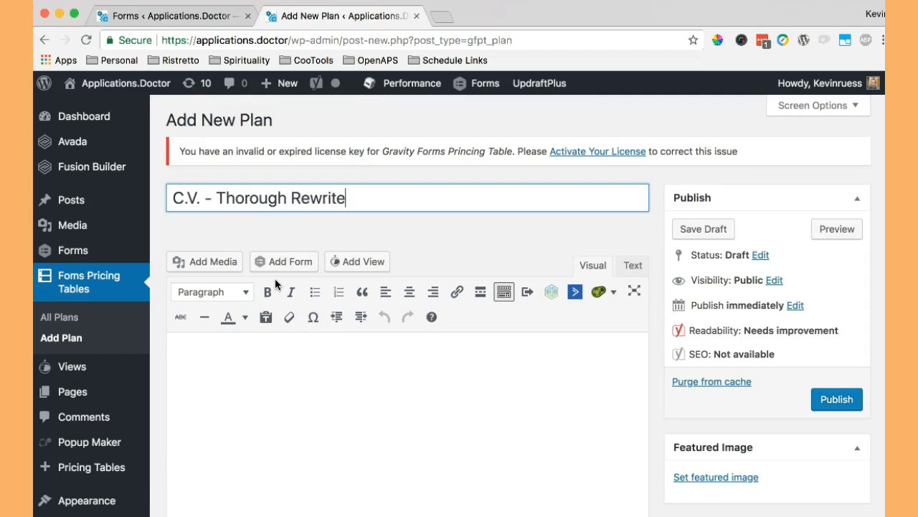
- Paste the HTML description, delete the leftover heading lines and paste $249 into the Price field
left_click(631, 264)
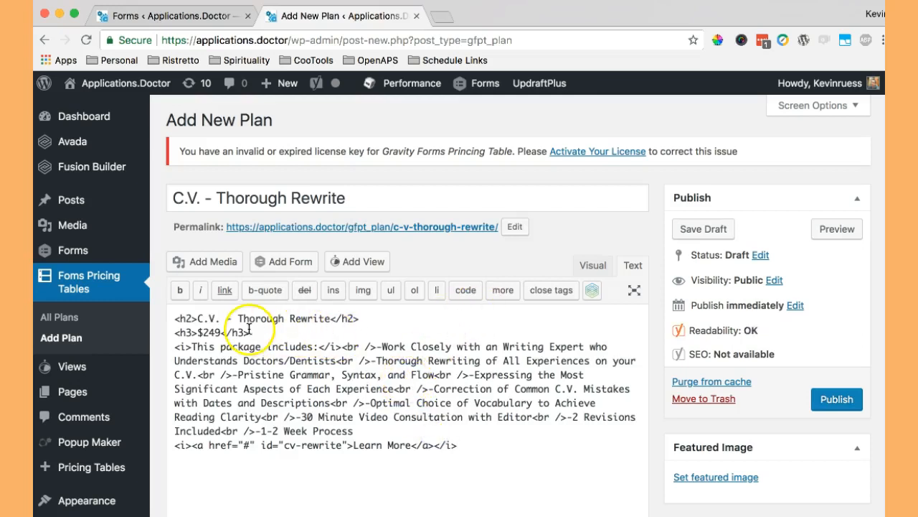
left_click(592, 265)
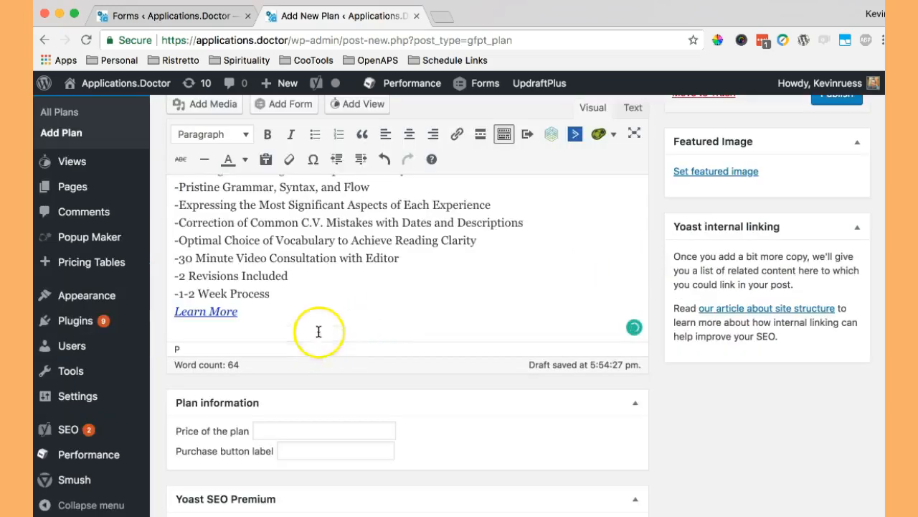
scroll("up", 3)
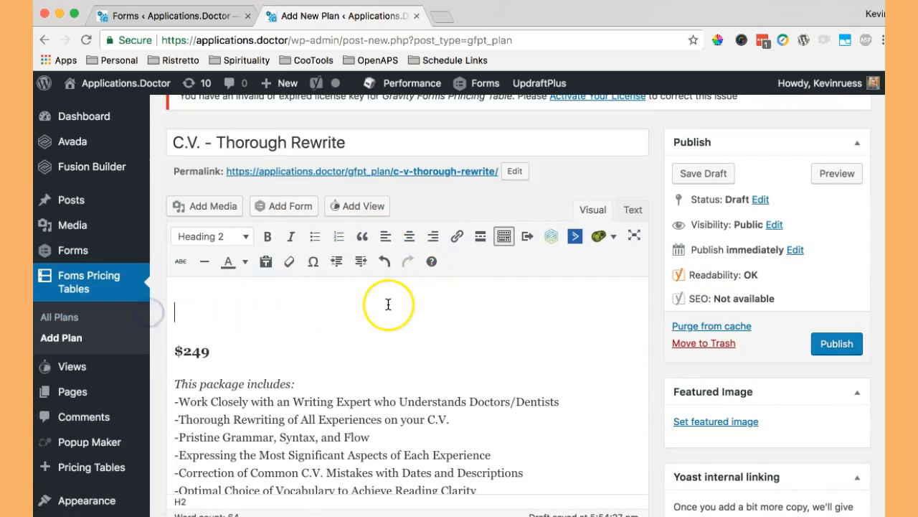
left_click(211, 236)
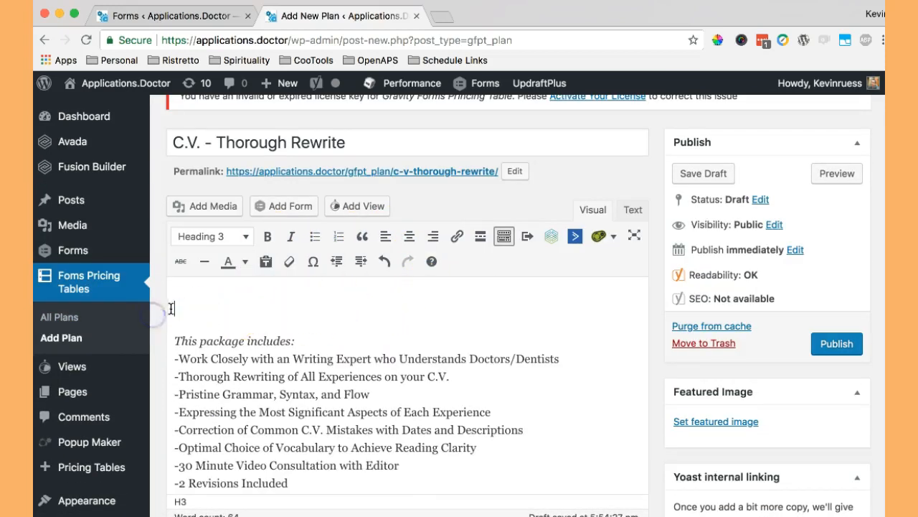
scroll("down", 3)
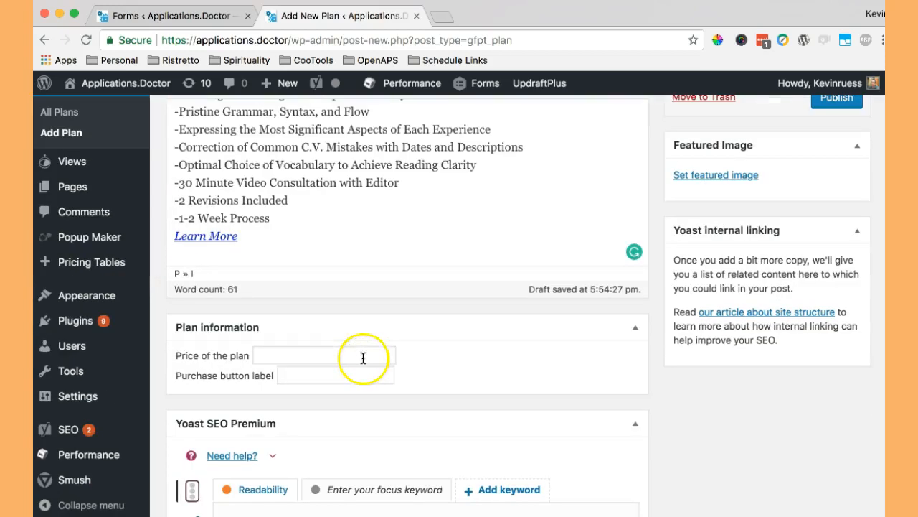
right_click(275, 356)
type("Cho")
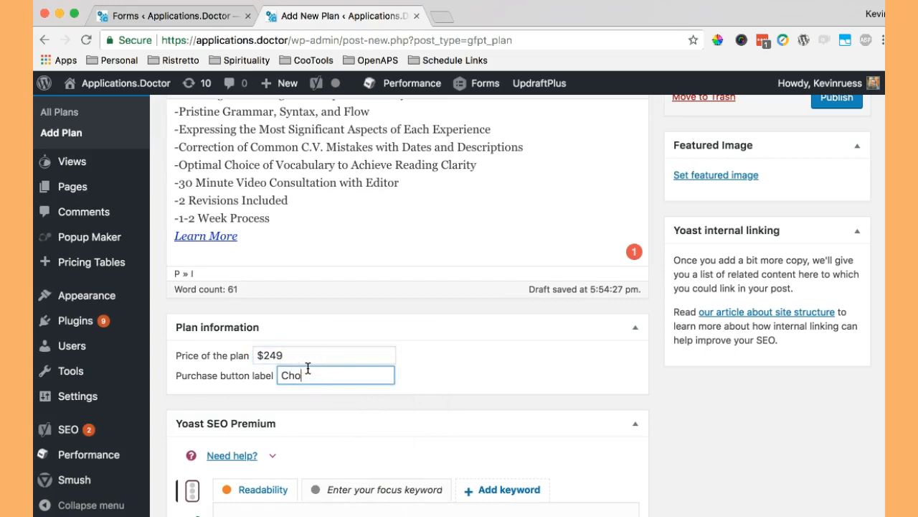
scroll("up", 3)
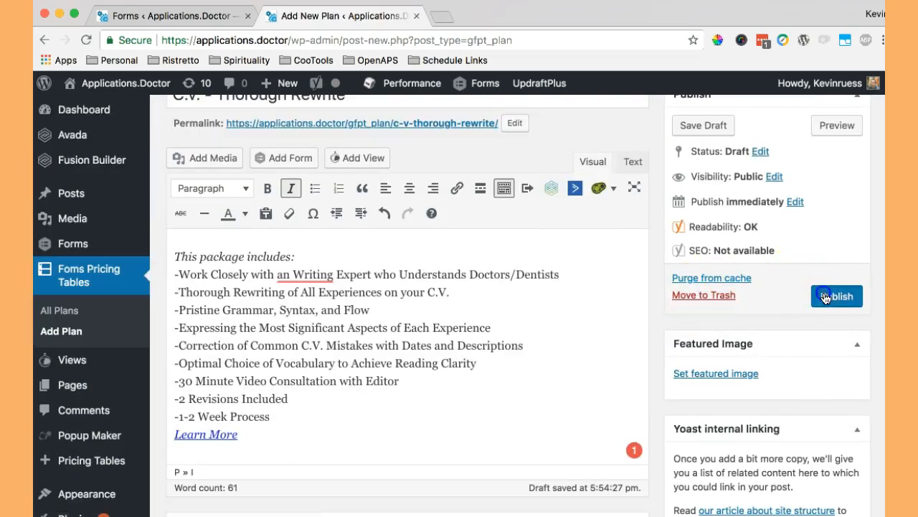
- Publish the C.V. - Thorough Rewrite plan
left_click(837, 296)
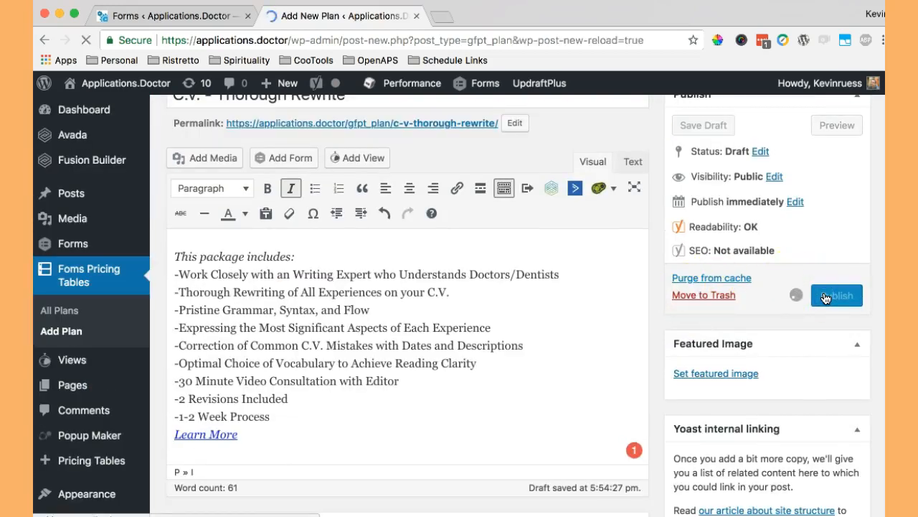
left_click(836, 296)
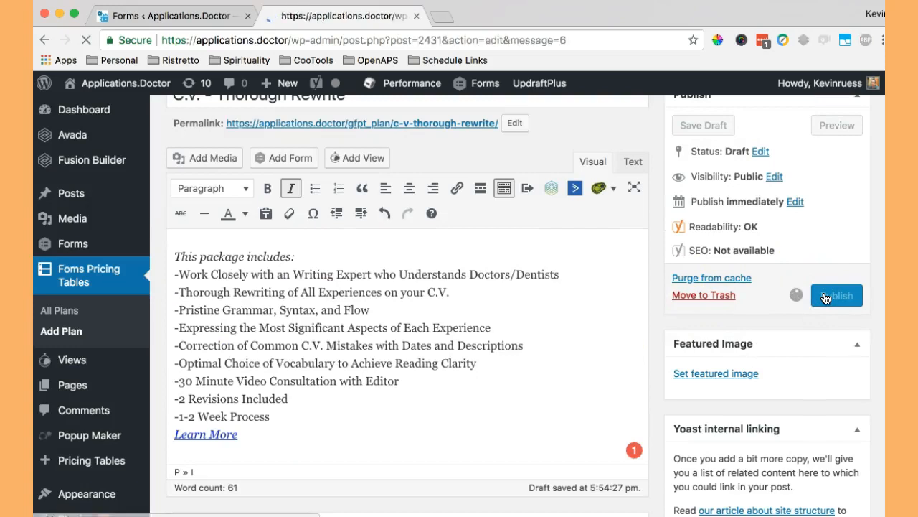
left_click(836, 296)
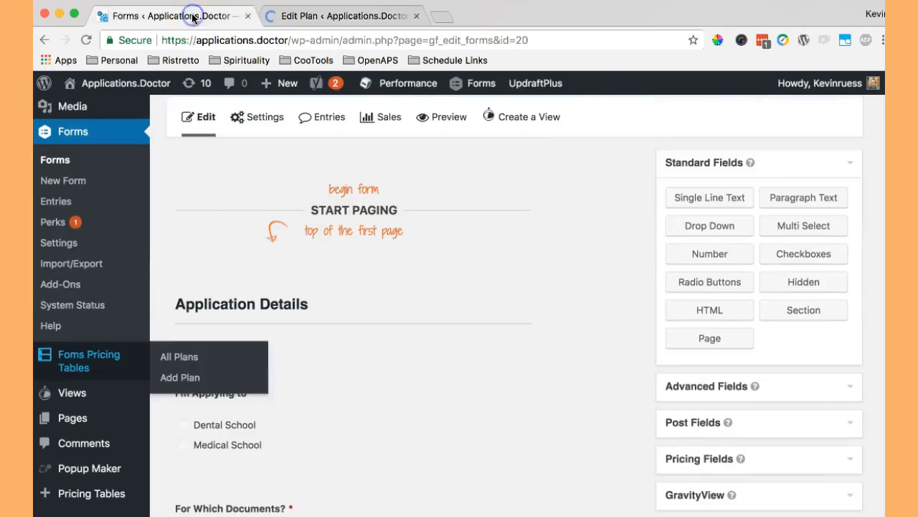
mouse_move(103, 61)
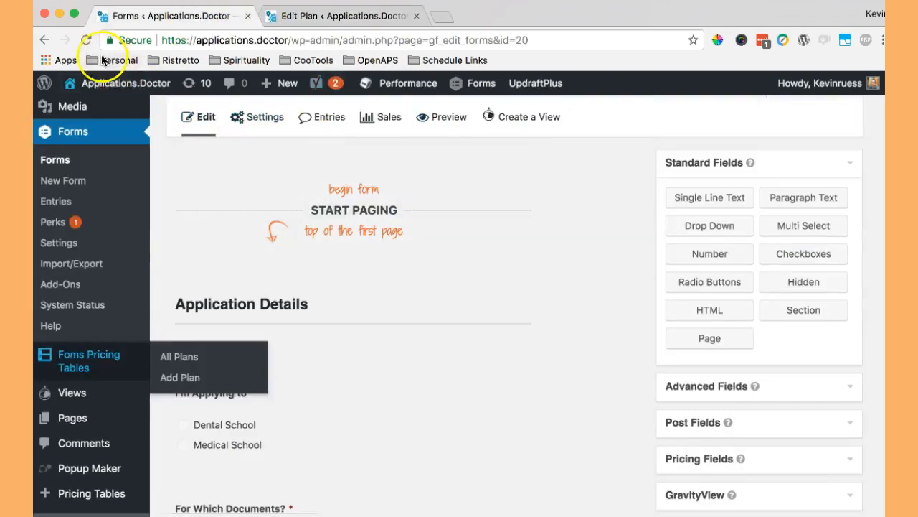
- Reload the editor, assign Basic Grammar & Flow and Thorough Rewrite to the two columns, and update the form
left_click(353, 209)
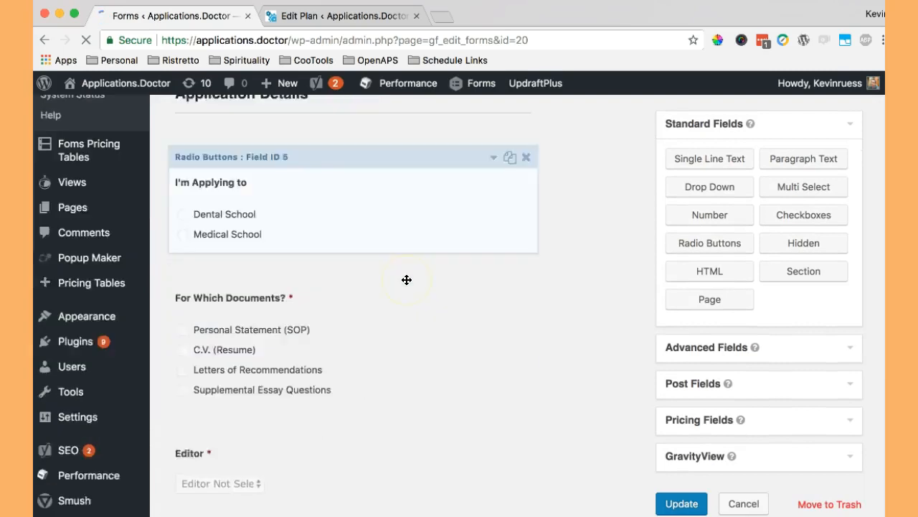
scroll("down", 3)
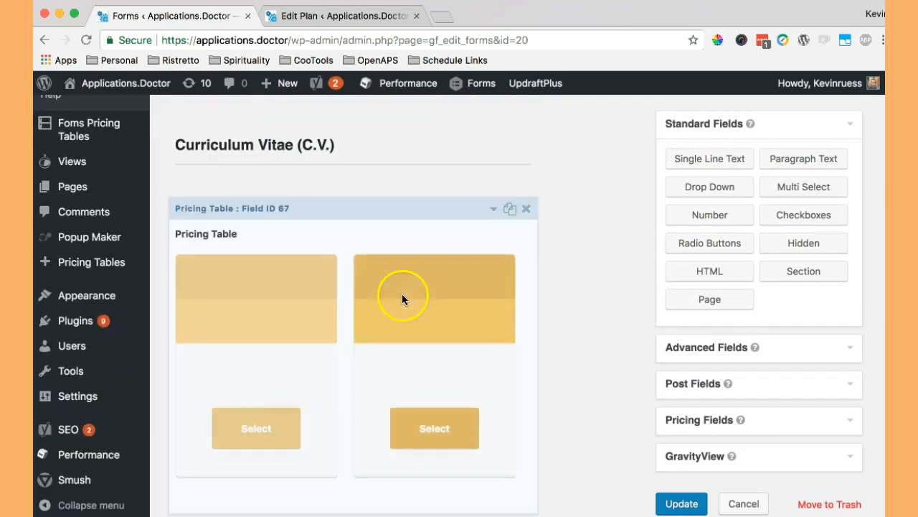
scroll("down", 3)
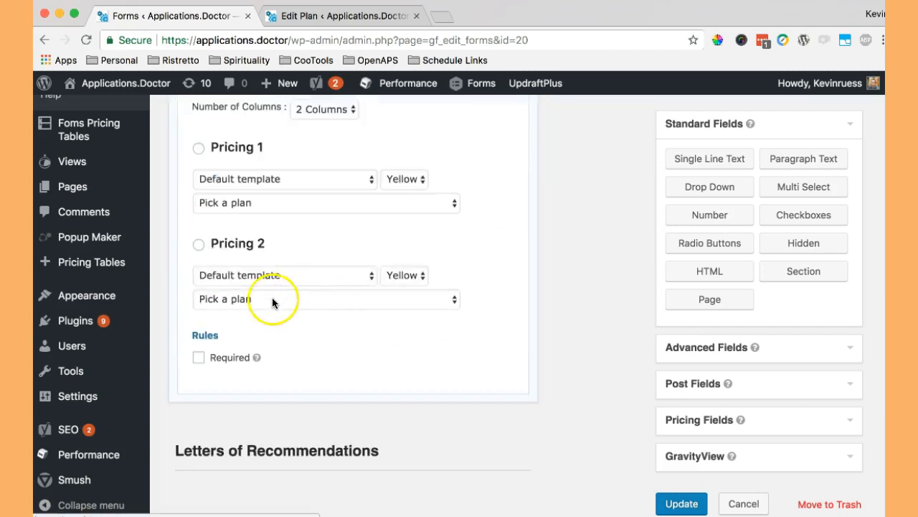
left_click(326, 202)
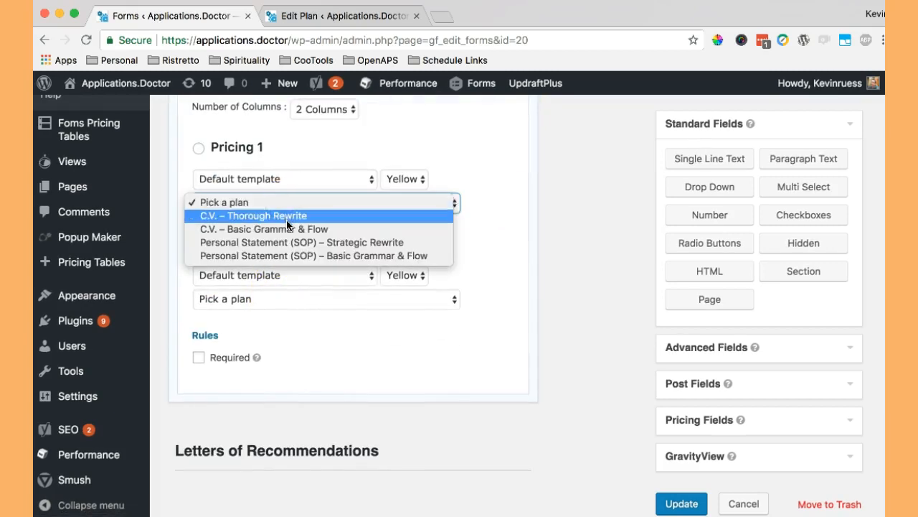
left_click(264, 228)
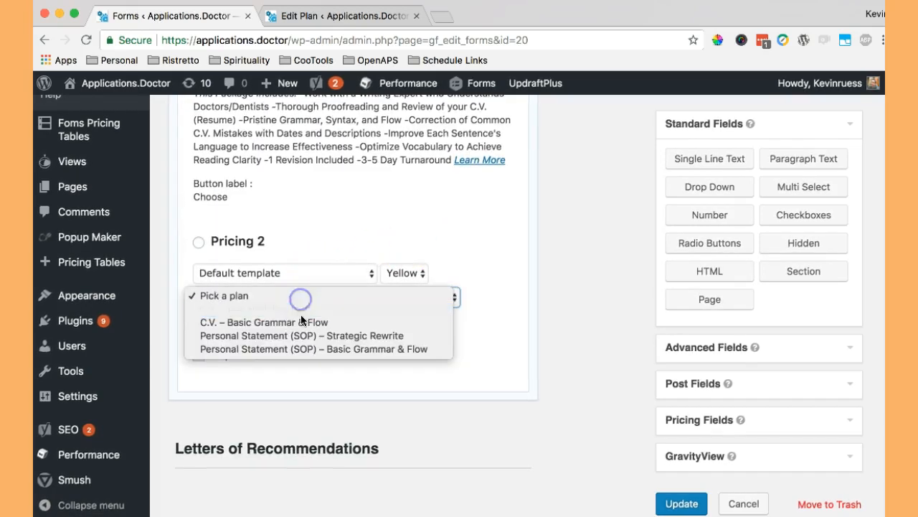
mouse_move(309, 308)
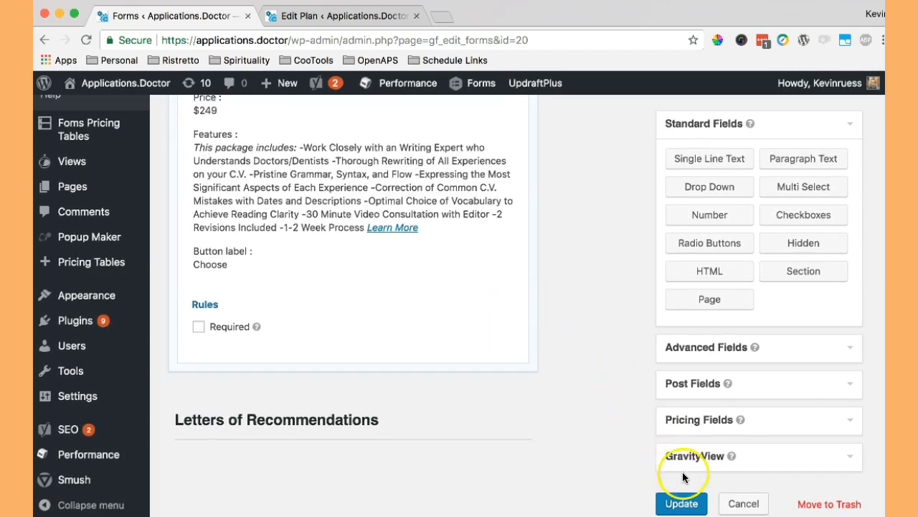
left_click(680, 503)
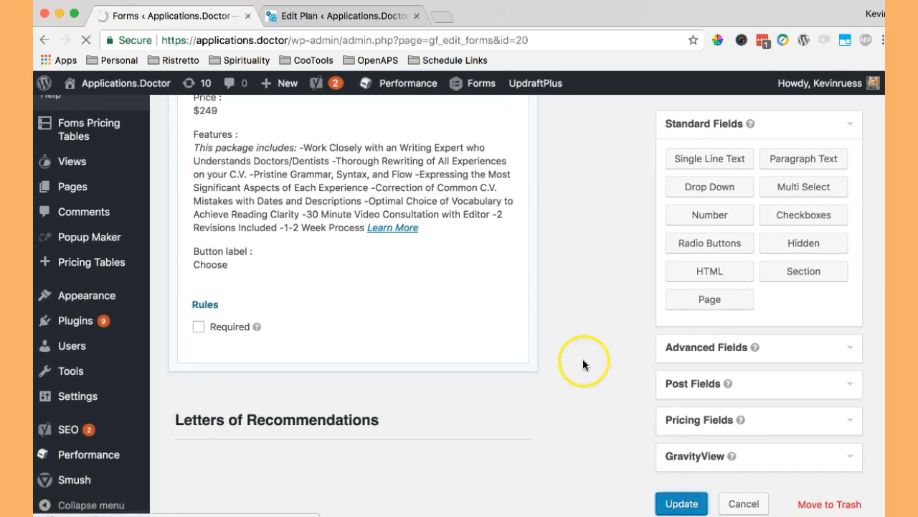
mouse_move(567, 336)
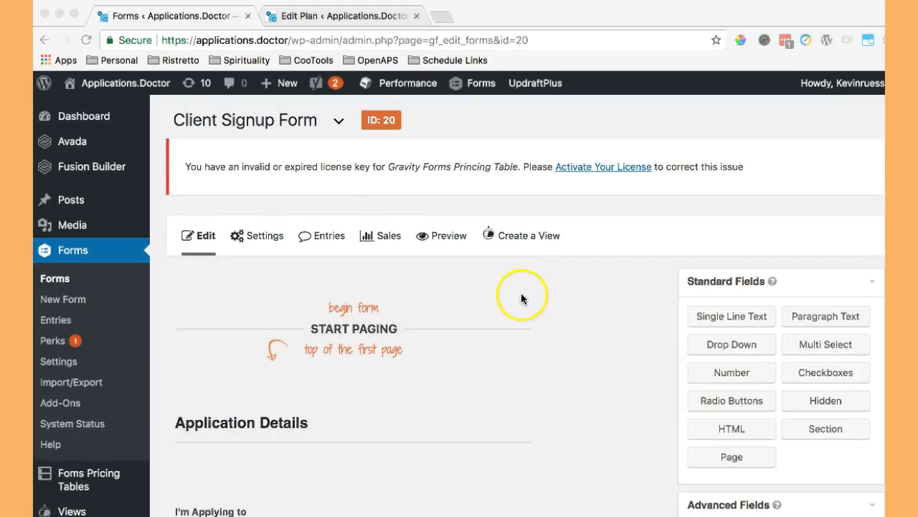
- Preview the form and move to its second step to view the two C.V. plan columns
left_click(441, 235)
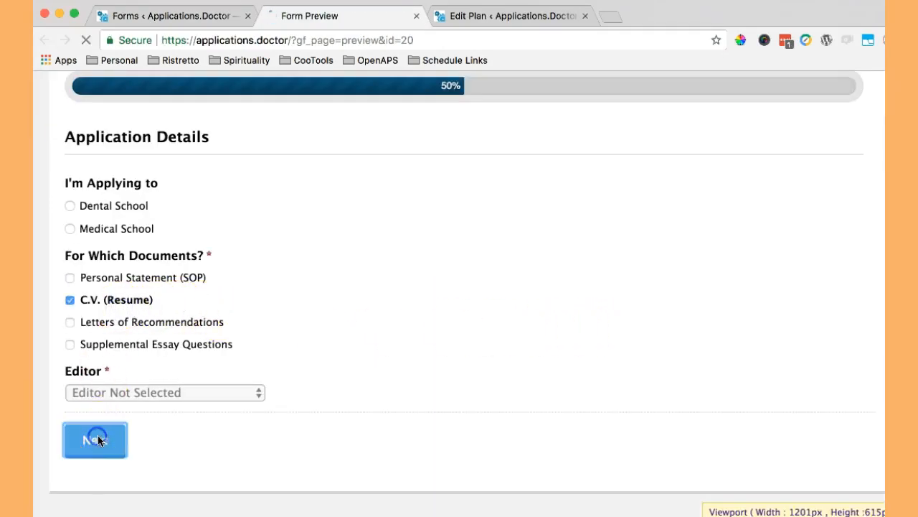
left_click(95, 439)
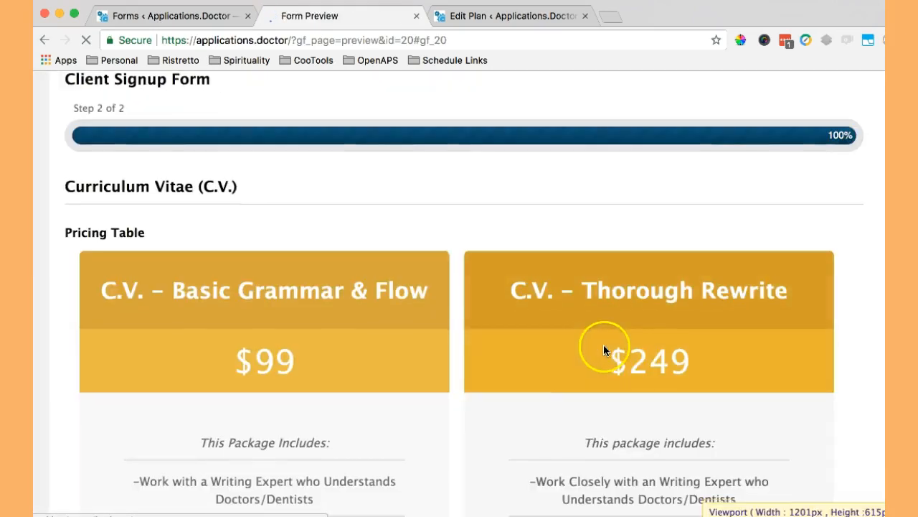
scroll("down", 3)
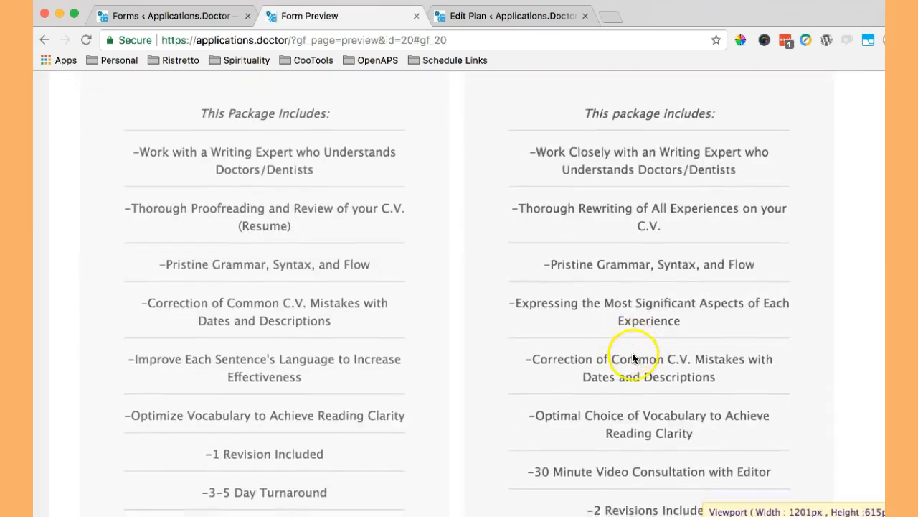
scroll("down", 3)
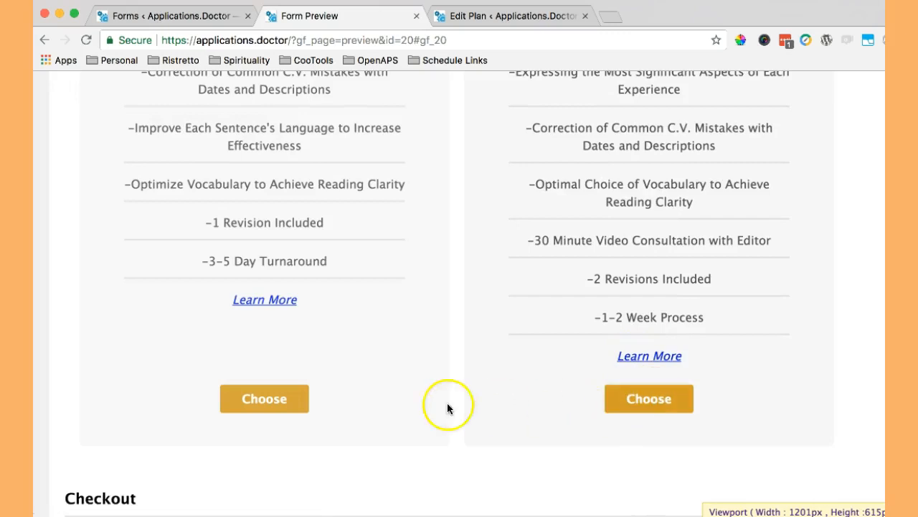
scroll("down", 3)
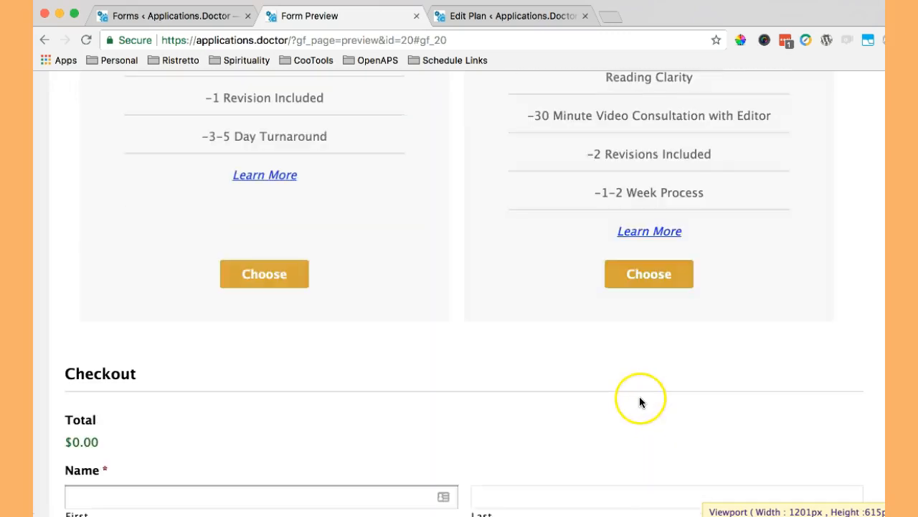
scroll("down", 3)
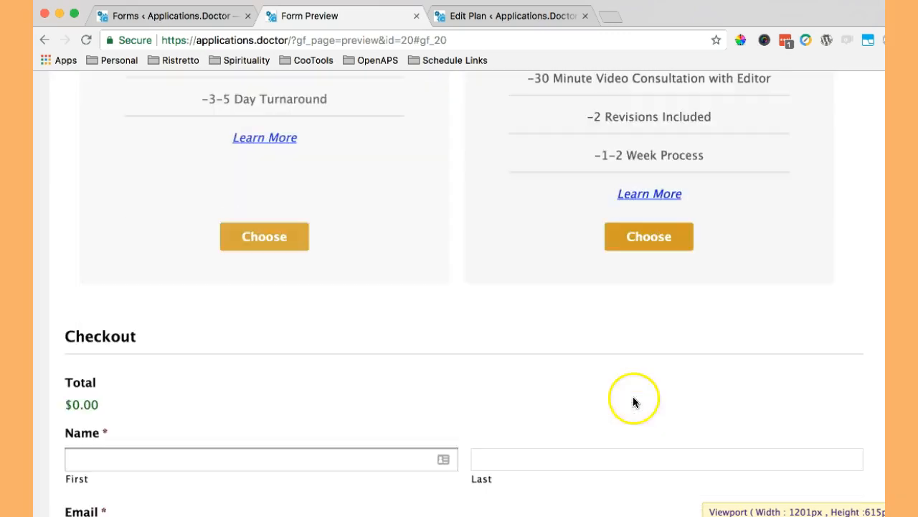
scroll("up", 3)
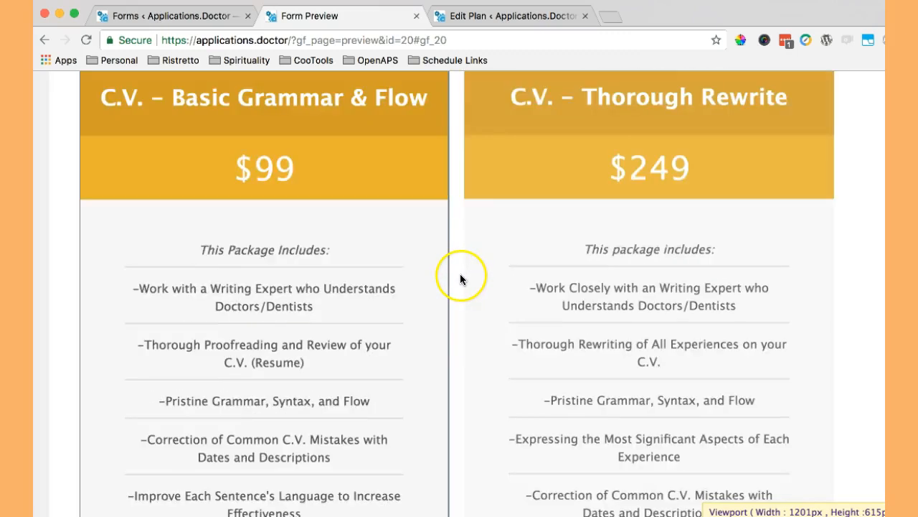
scroll("down", 3)
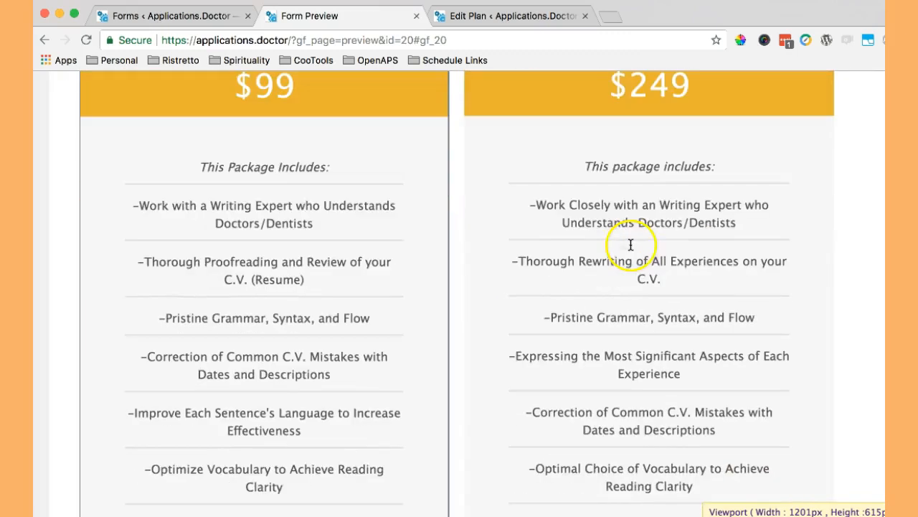
scroll("down", 3)
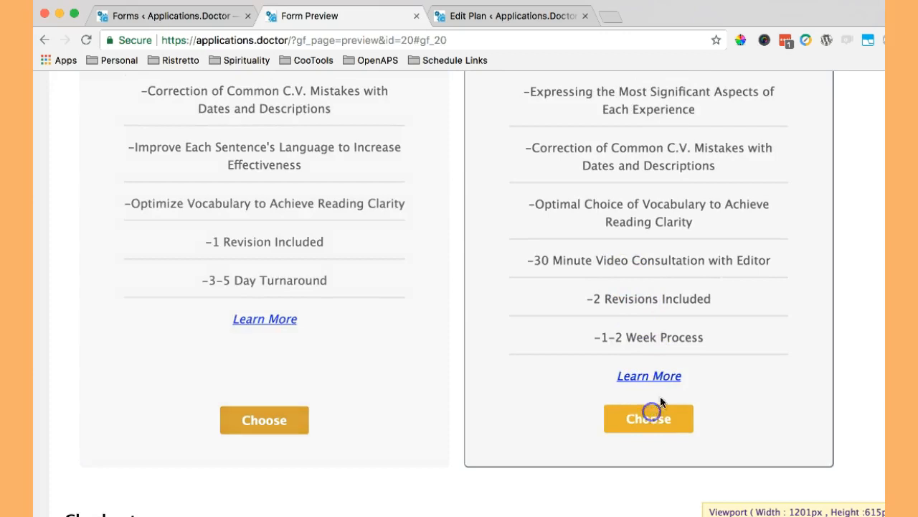
scroll("up", 3)
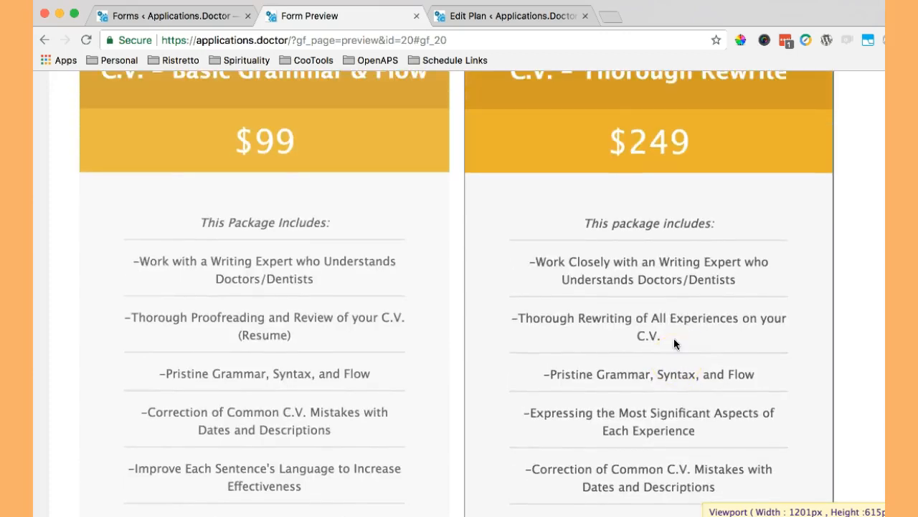
scroll("down", 3)
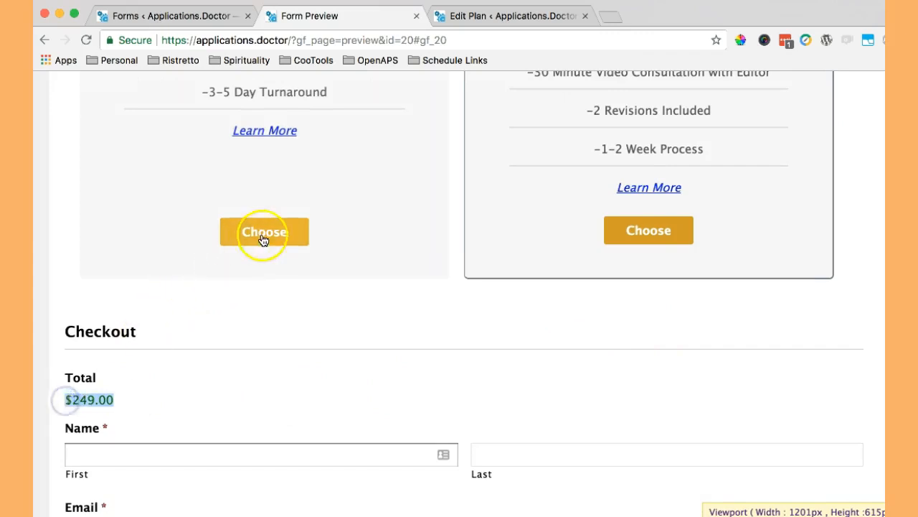
- Choose the basic plan and confirm the checkout total updates
left_click(264, 231)
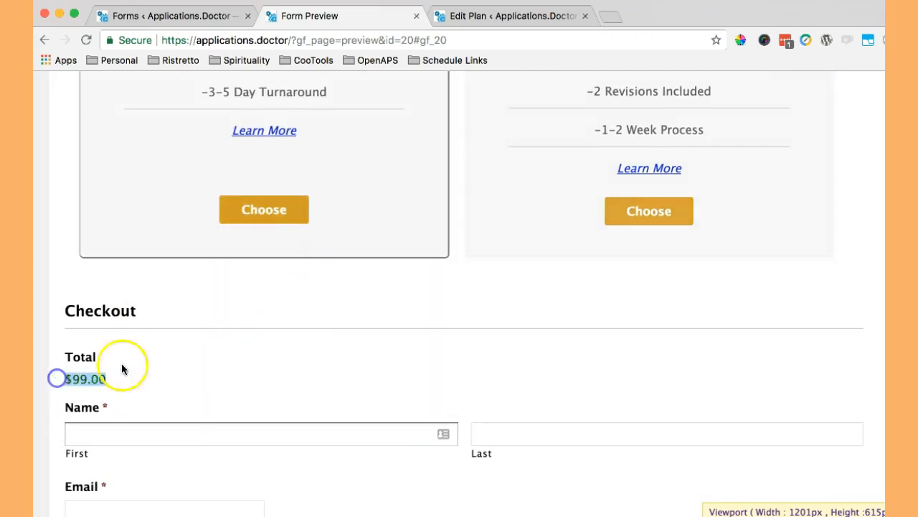
scroll("up", 3)
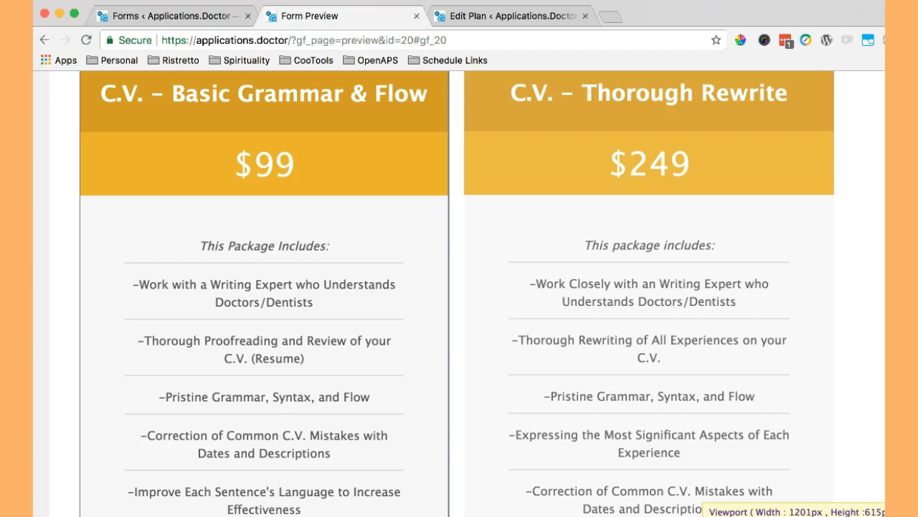
scroll("up", 3)
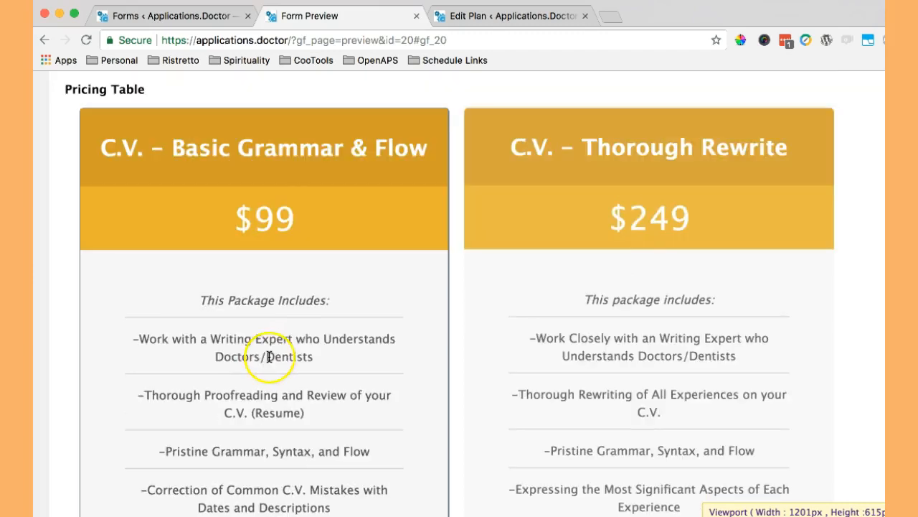
mouse_move(95, 508)
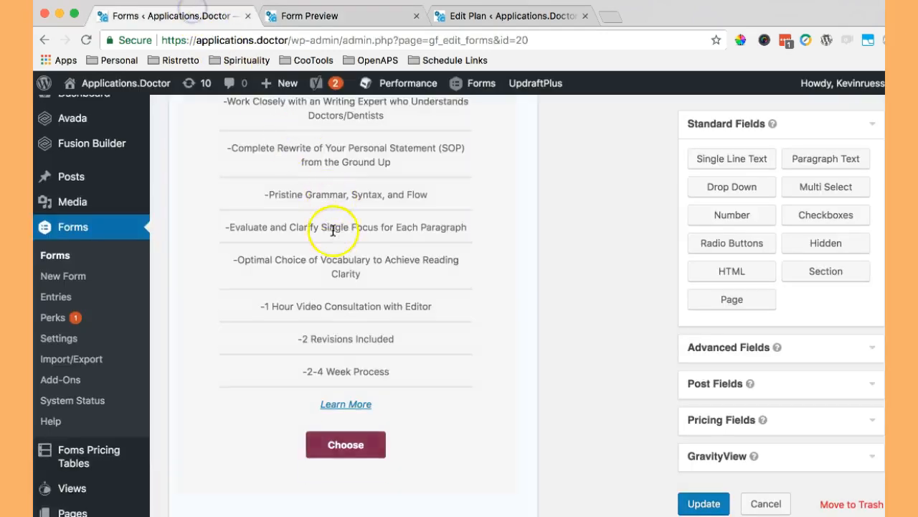
- Set the pricing table's Column Max Width to 200 under Appearance and update the form
scroll("down", 3)
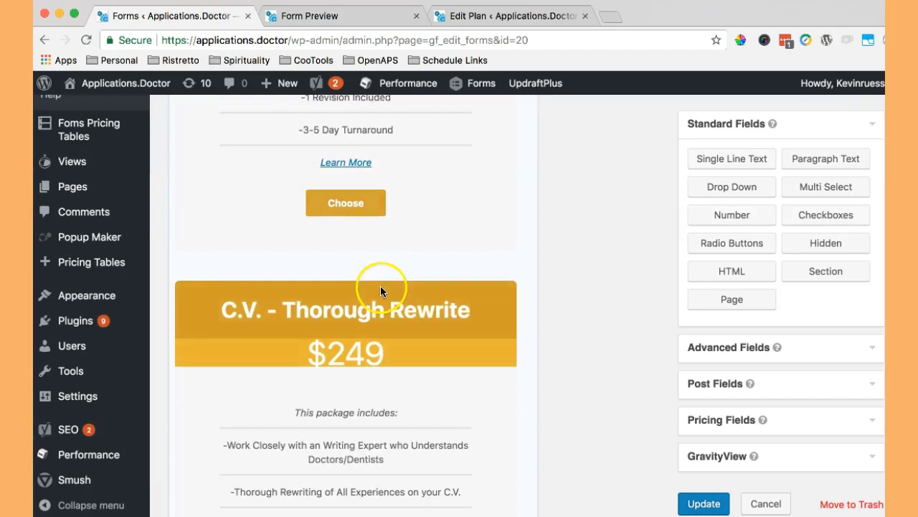
scroll("up", 3)
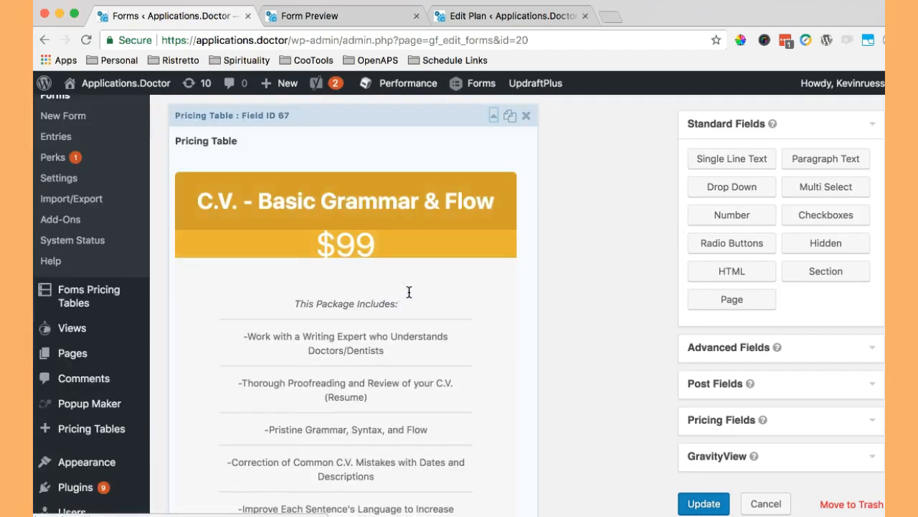
scroll("down", 3)
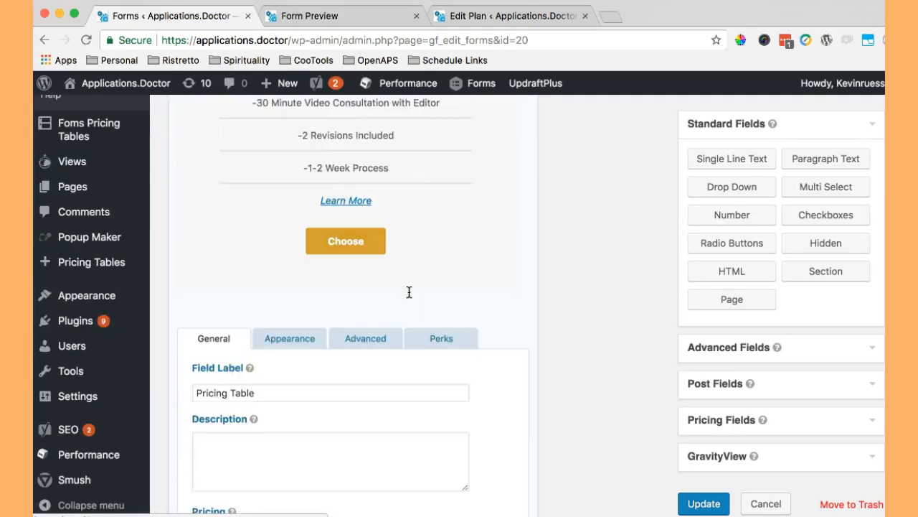
scroll("down", 3)
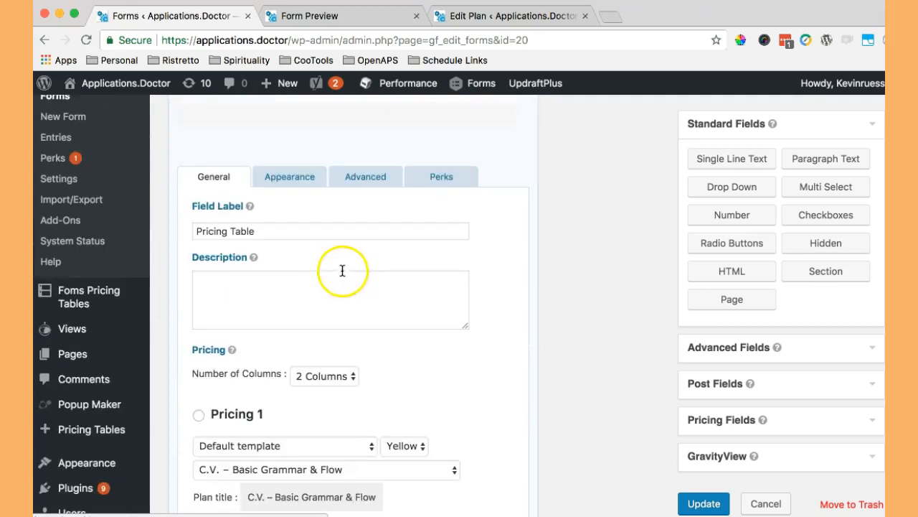
left_click(290, 176)
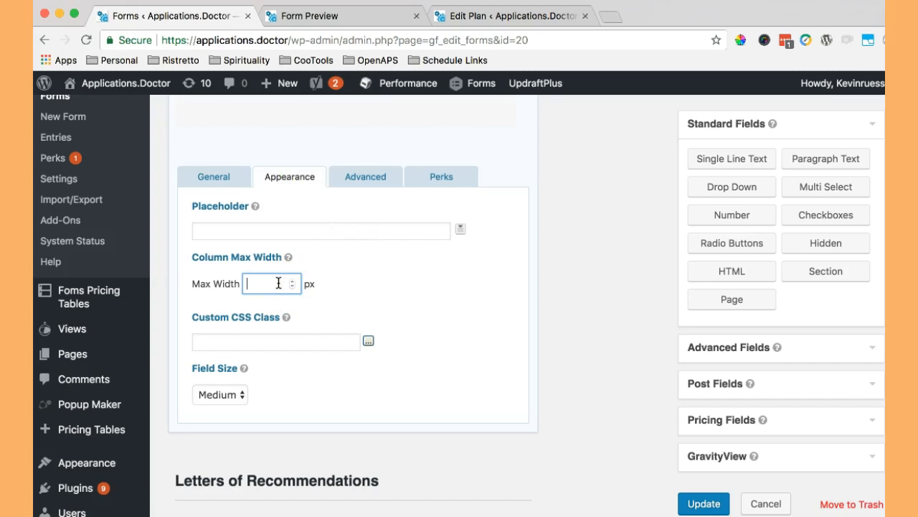
type("200")
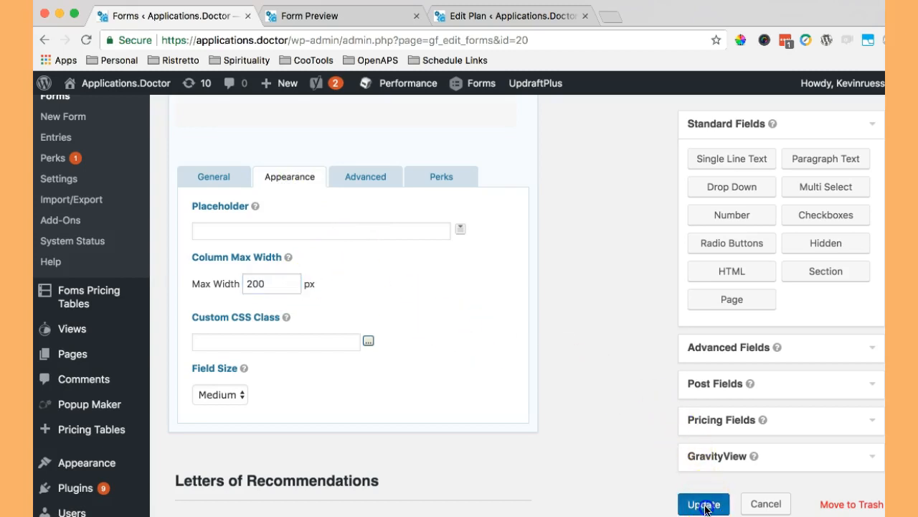
left_click(310, 15)
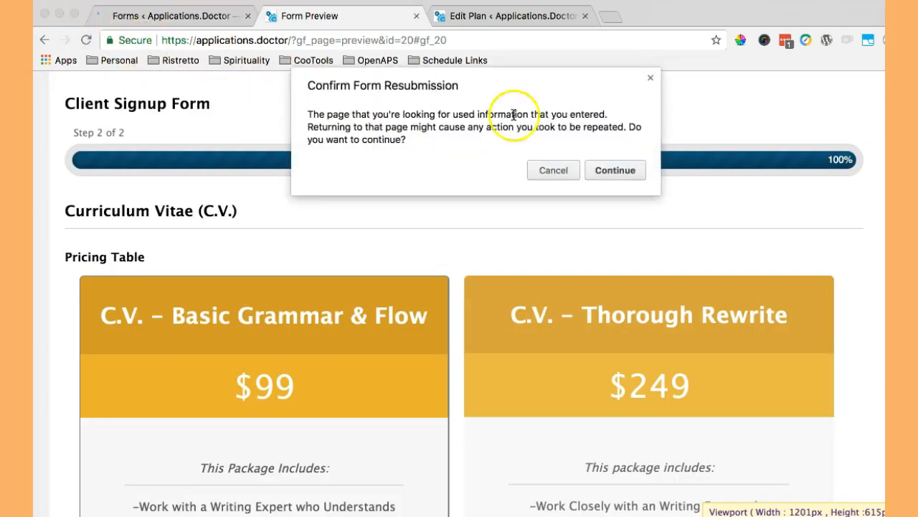
- Reload the preview to see the narrower plan columns, then return to the form editor
left_click(615, 170)
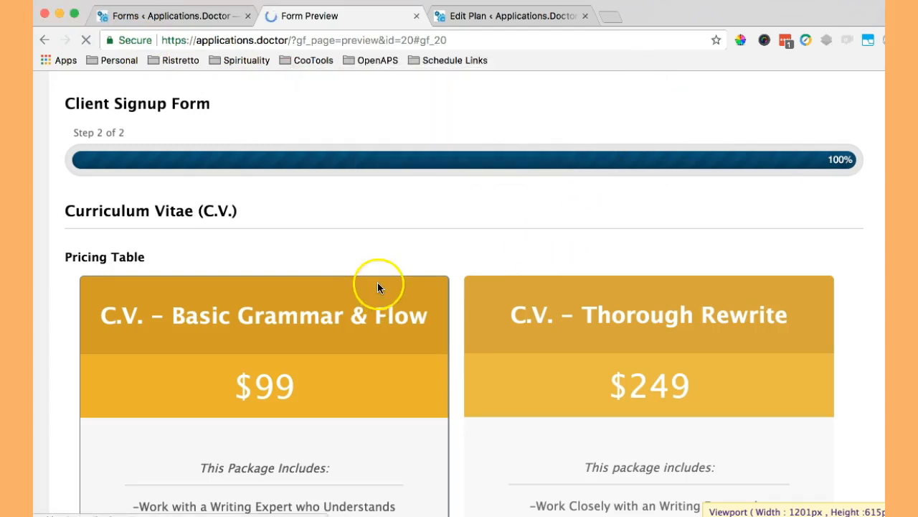
scroll("down", 3)
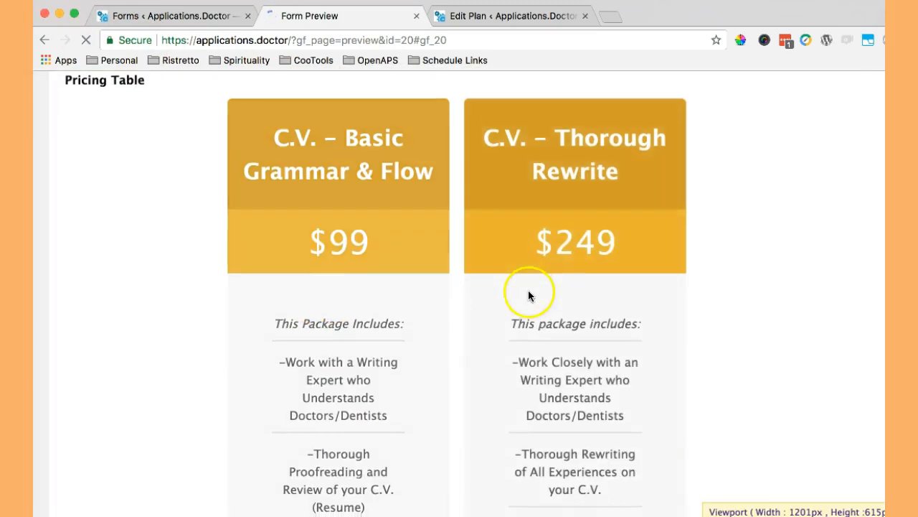
scroll("down", 3)
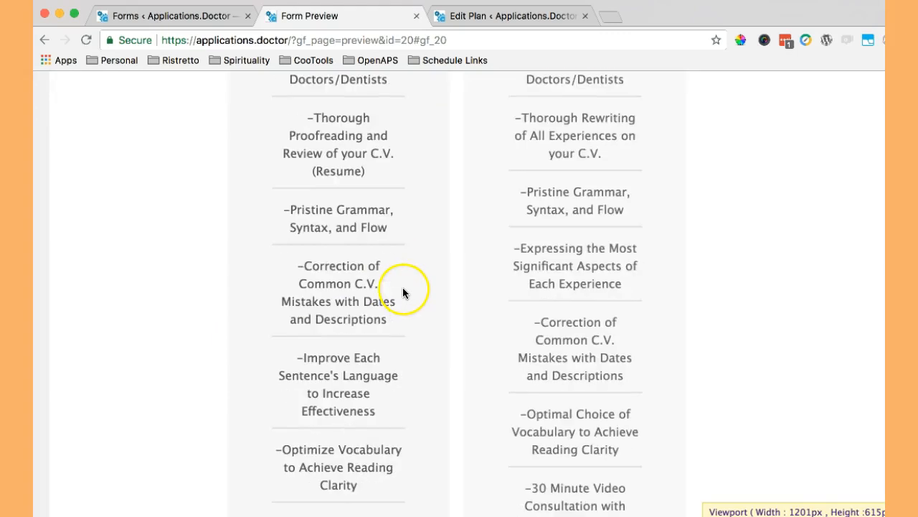
scroll("down", 3)
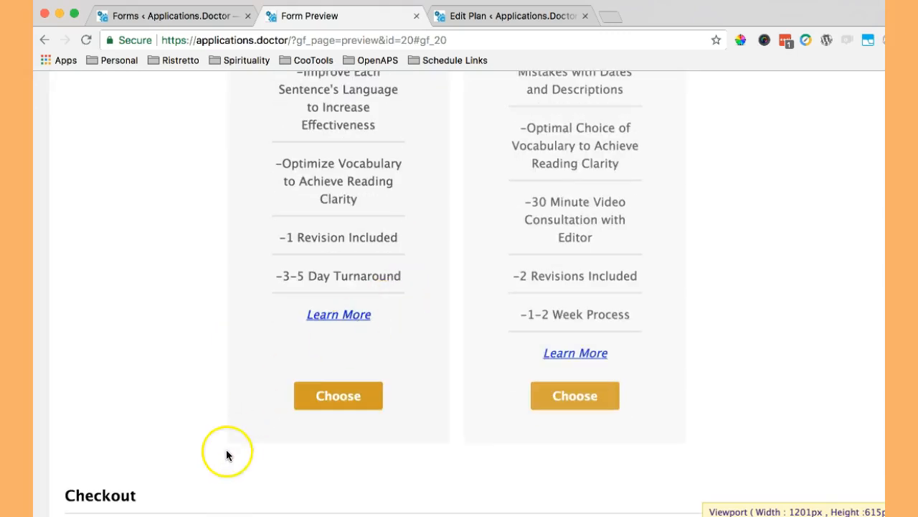
mouse_move(210, 469)
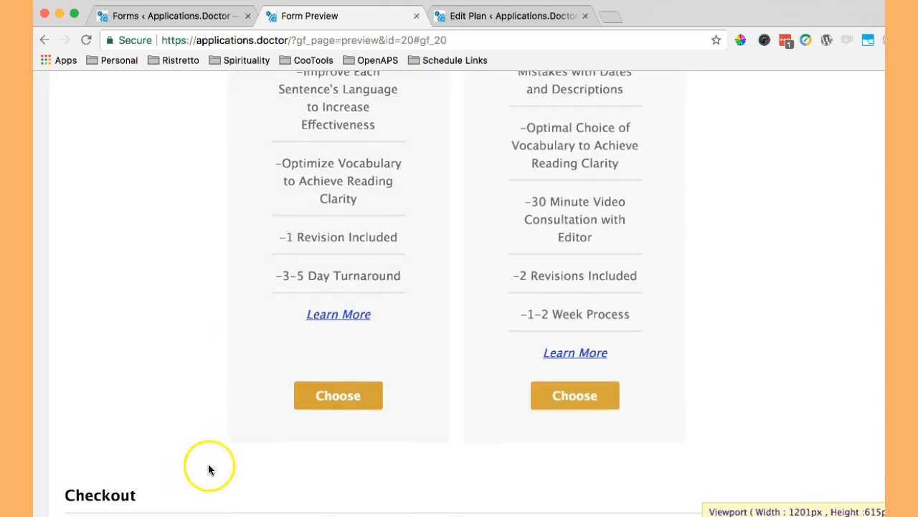
scroll("down", 3)
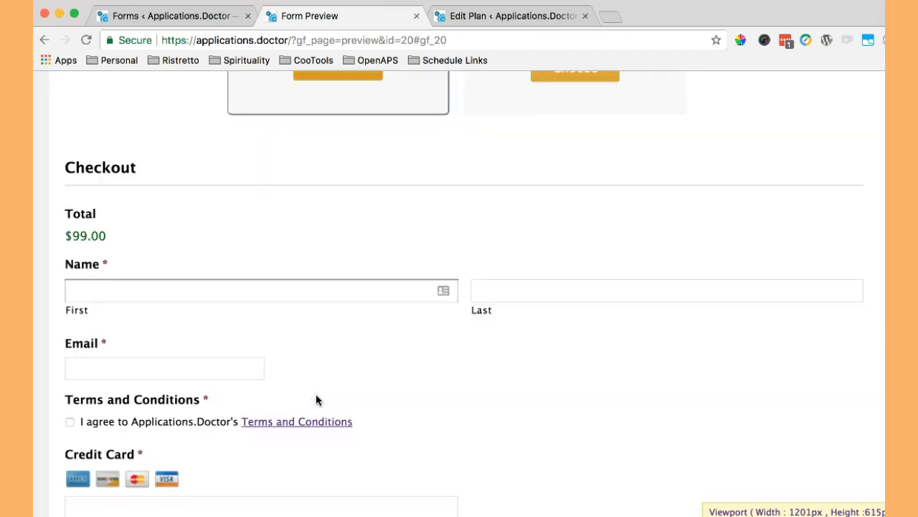
scroll("down", 3)
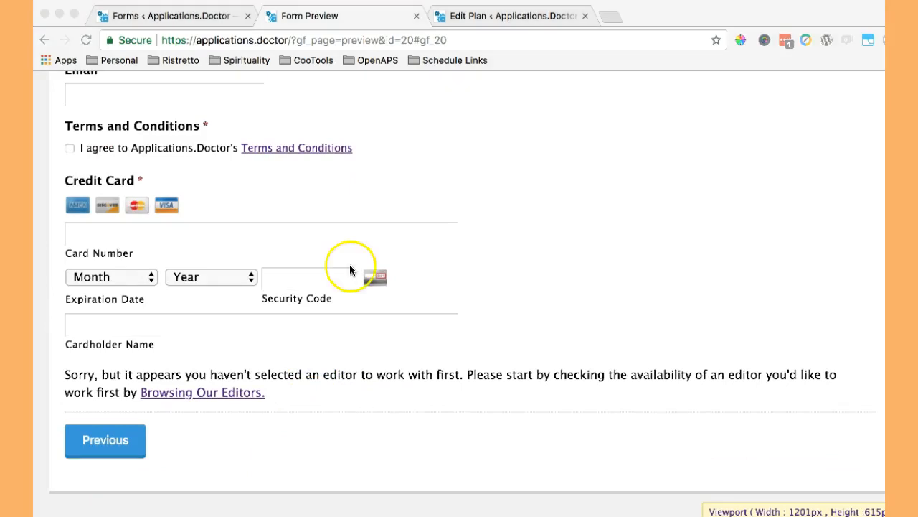
left_click(172, 15)
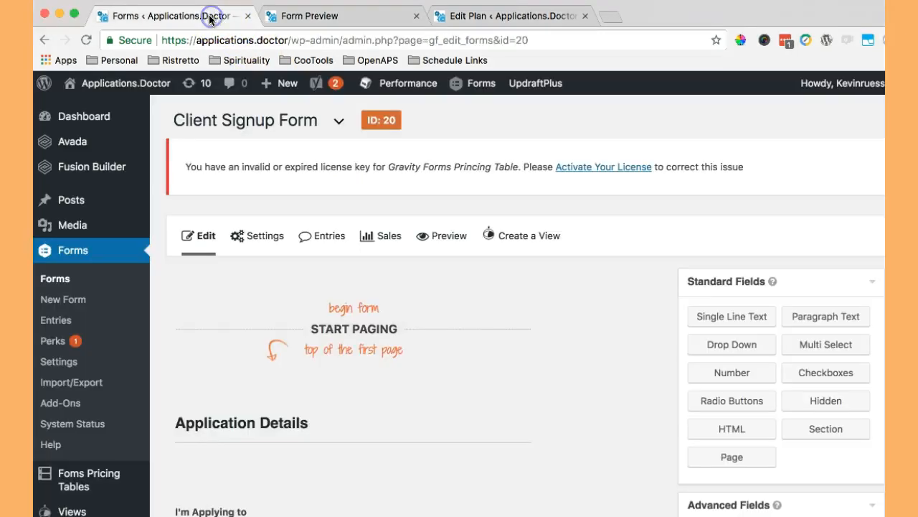
- Start a new Gravity Forms form from the New Form link in a separate browser tab
right_click(63, 299)
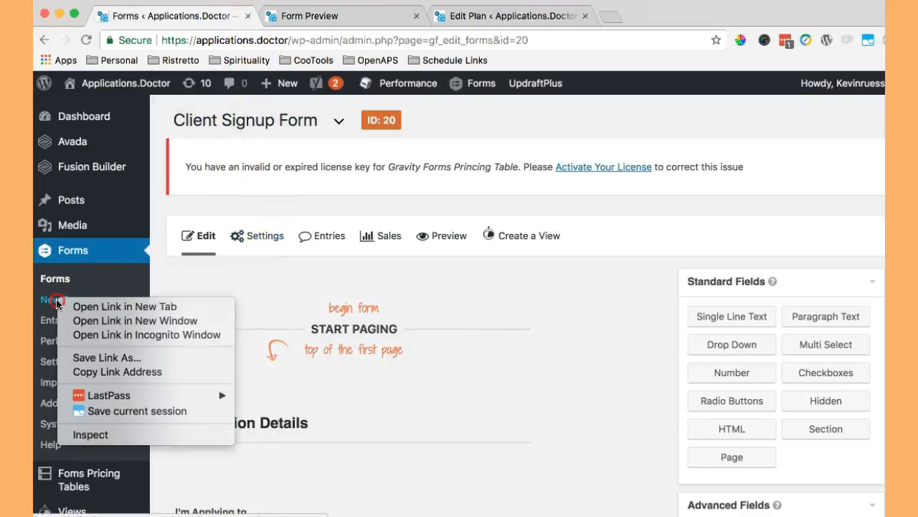
left_click(124, 307)
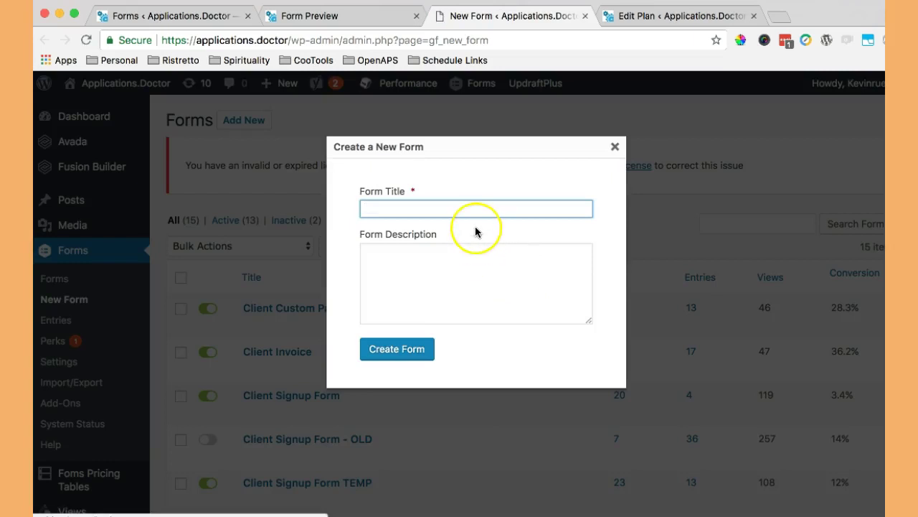
- Title the form 'New Form with Different Pricing Table Combo' and create it
type("New Fo")
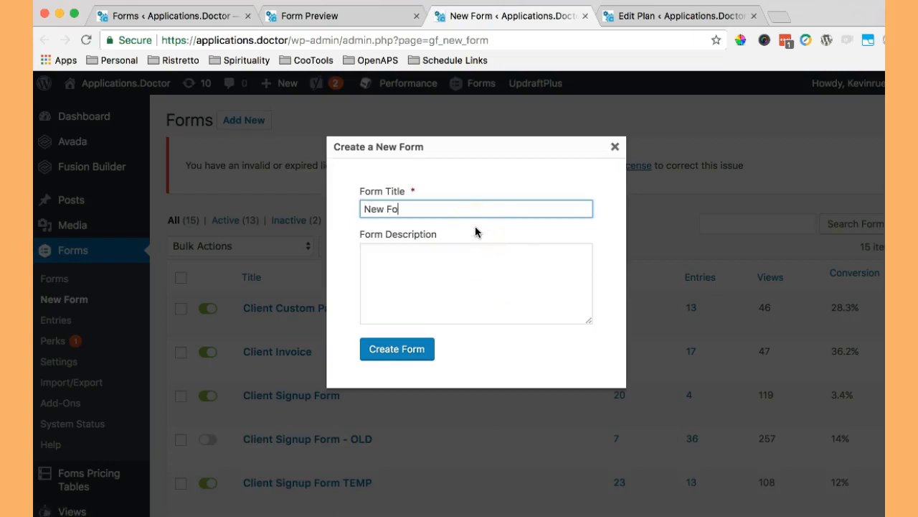
type("rm with")
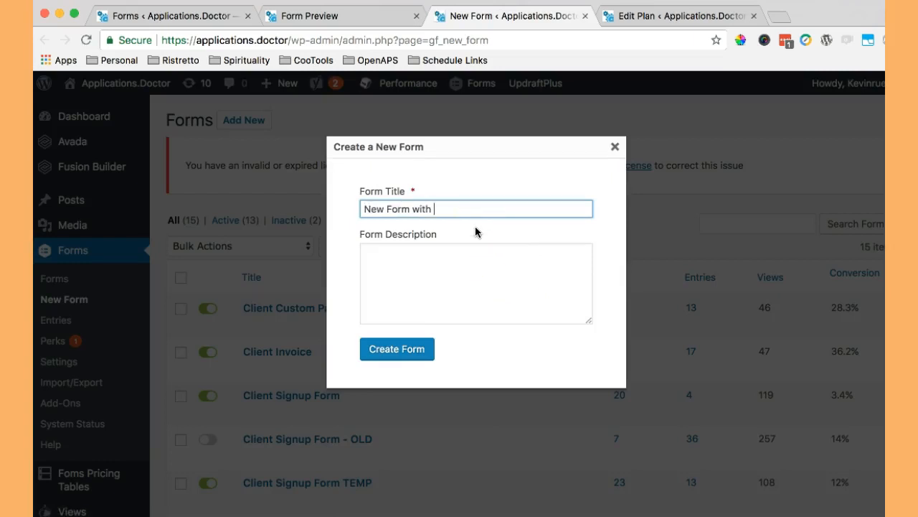
type("Different")
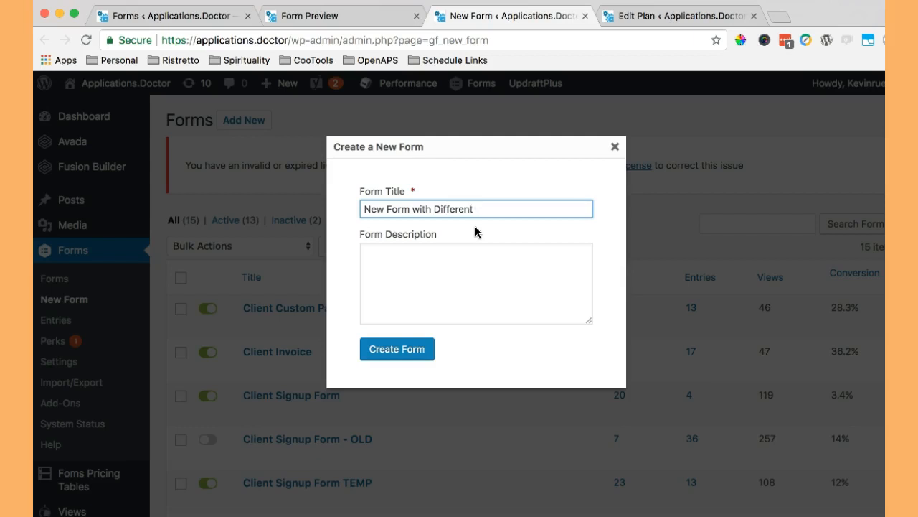
type("Pricing T")
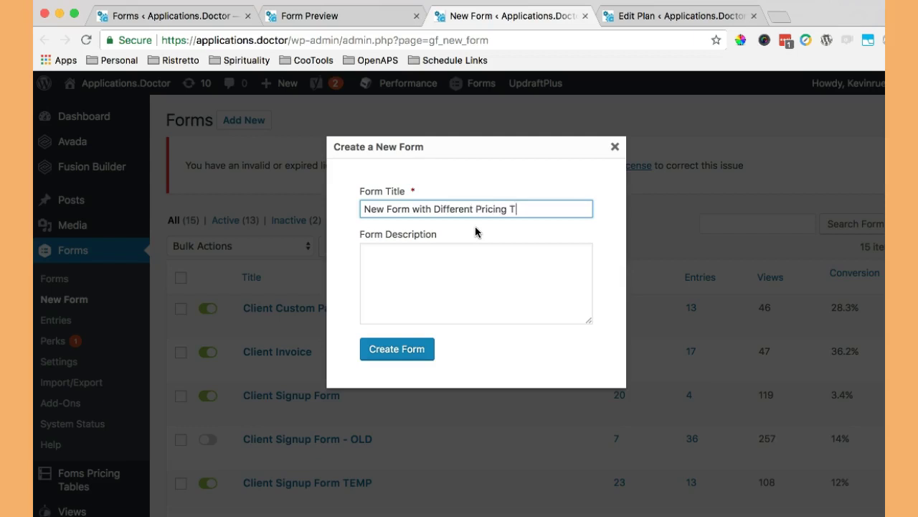
type("able Combo")
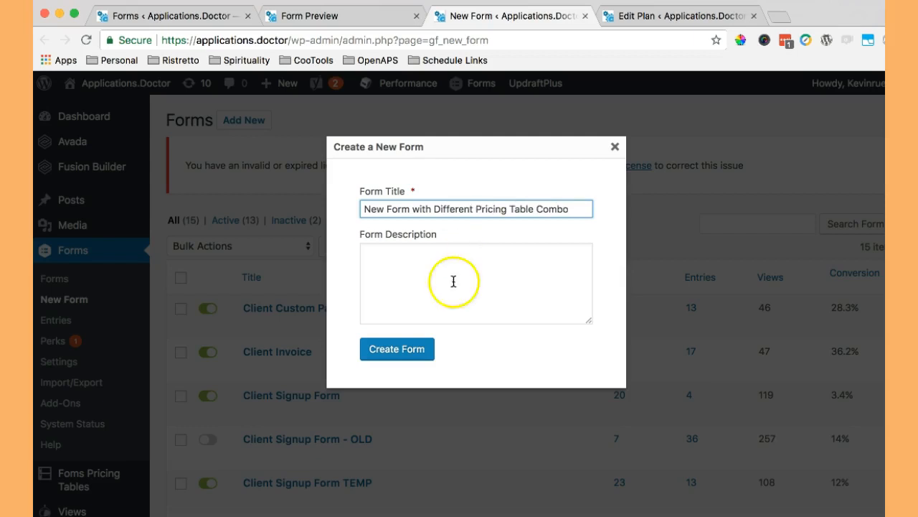
left_click(396, 349)
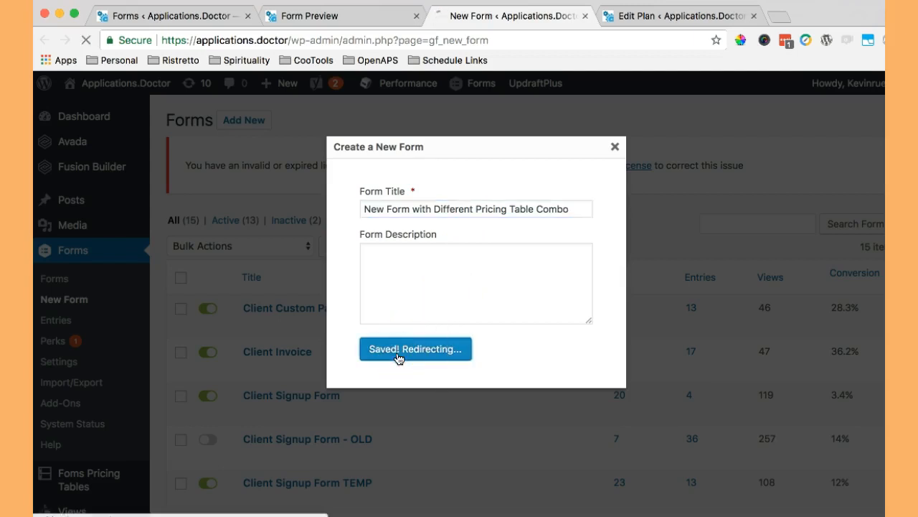
left_click(415, 349)
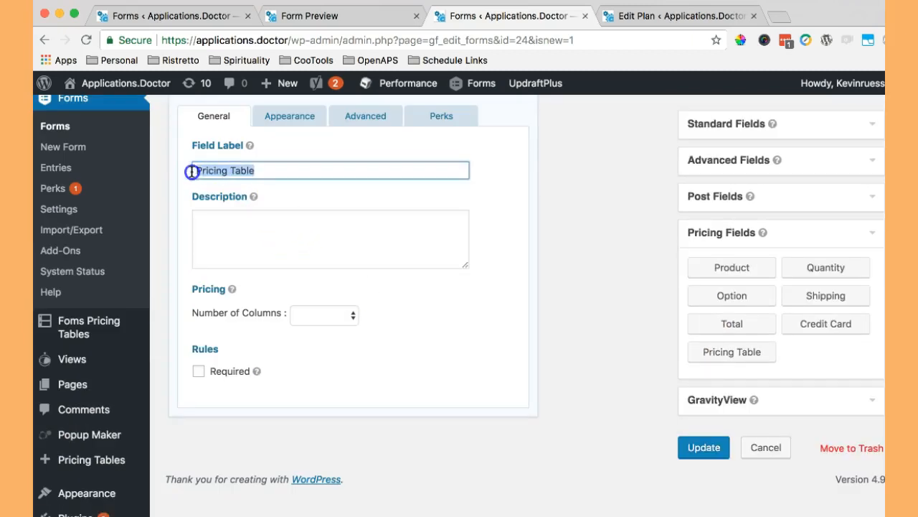
- Label the pricing table field 'Compared Personal Statement and CV'
type("Comp")
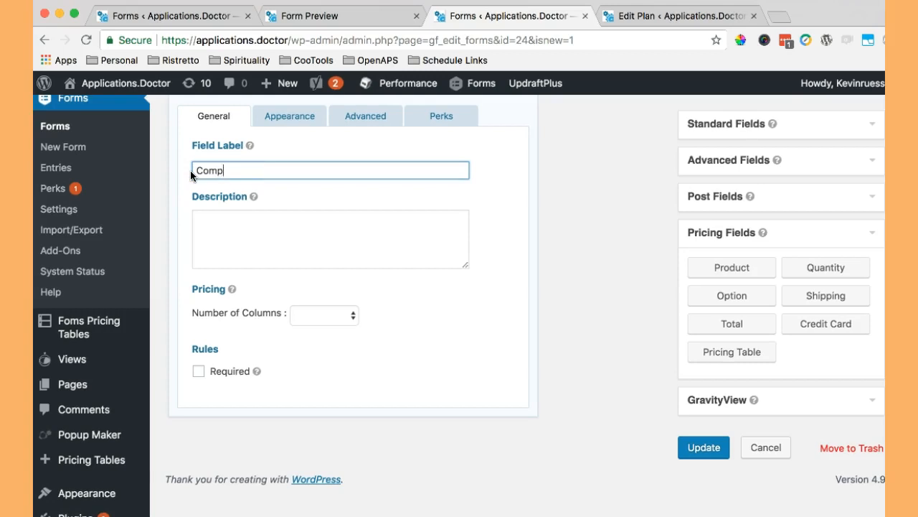
type("ared")
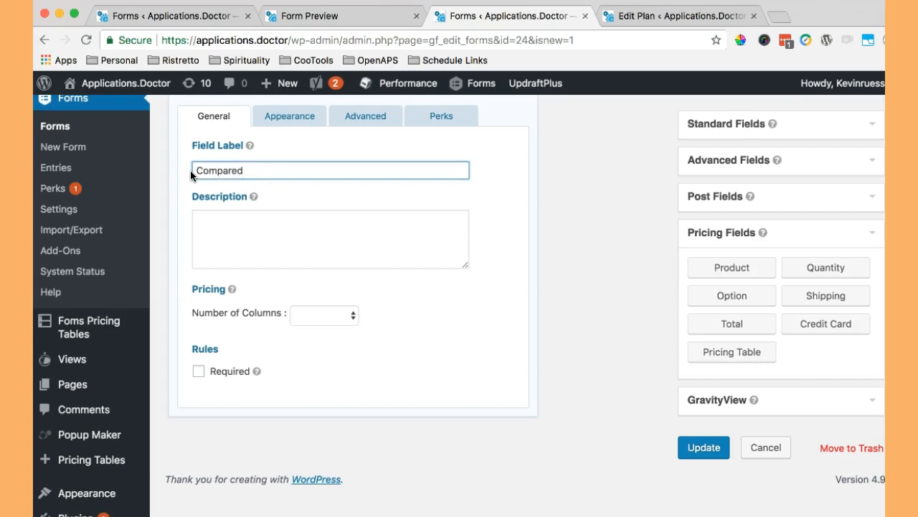
type("Personal Statement and CV")
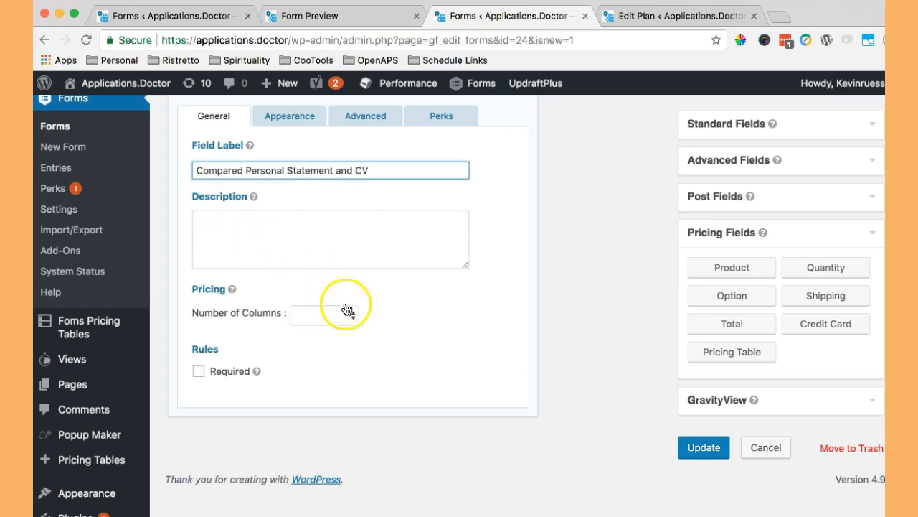
- Set the pricing table to 3 columns, ready to pick the first column's plan
left_click(330, 314)
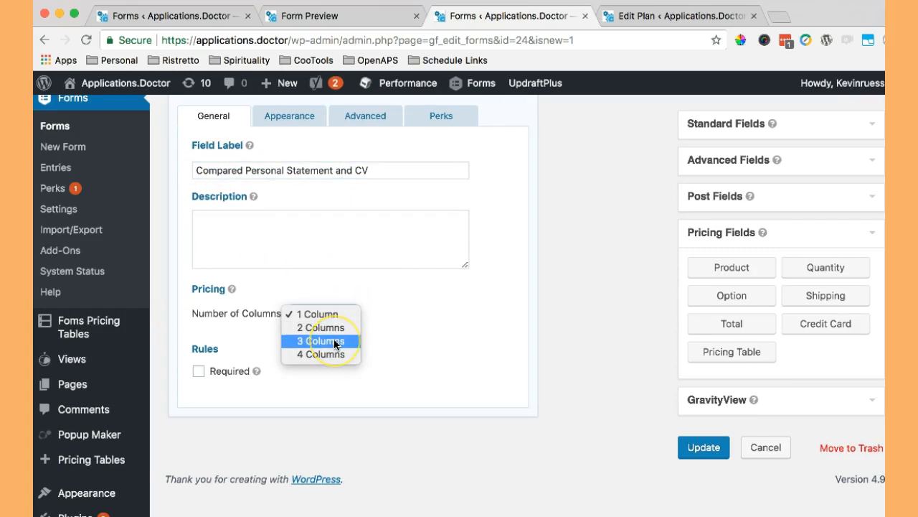
left_click(321, 327)
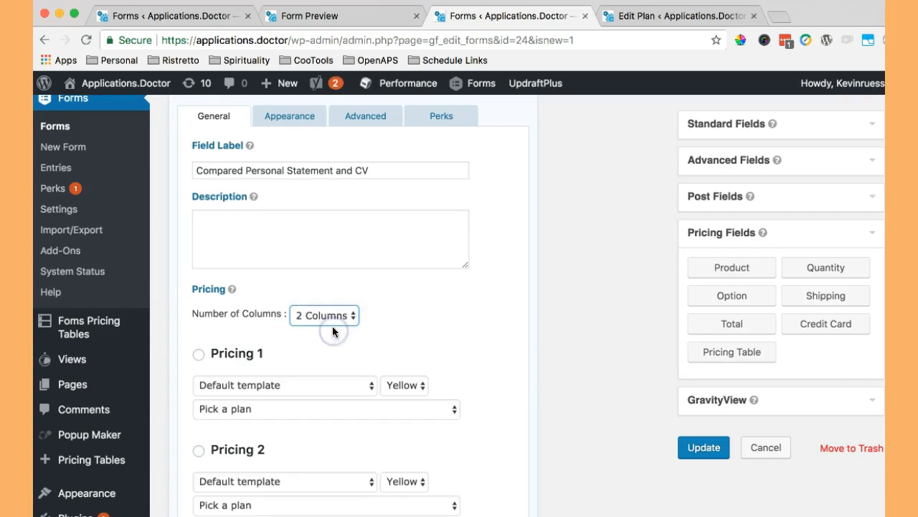
left_click(324, 316)
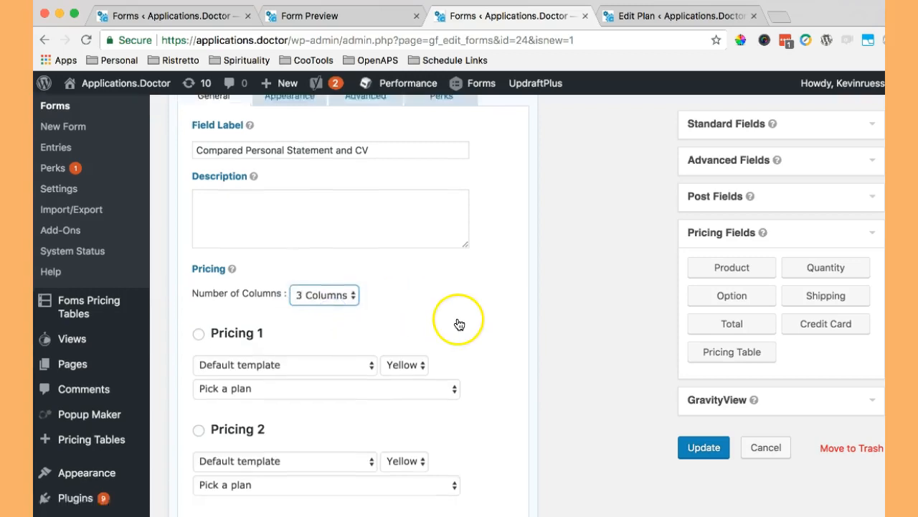
left_click(326, 388)
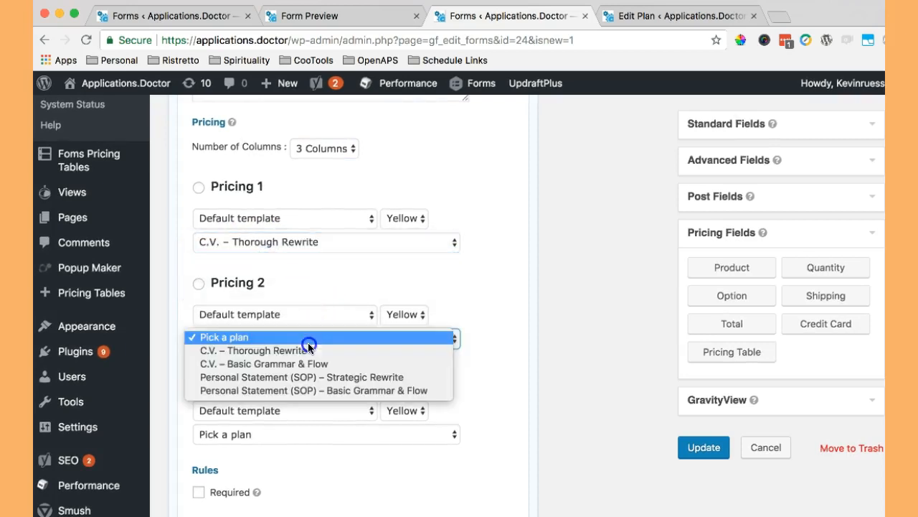
- Assign the SOP Strategic Rewrite plan to column two and colour columns one and two blue and red
left_click(302, 376)
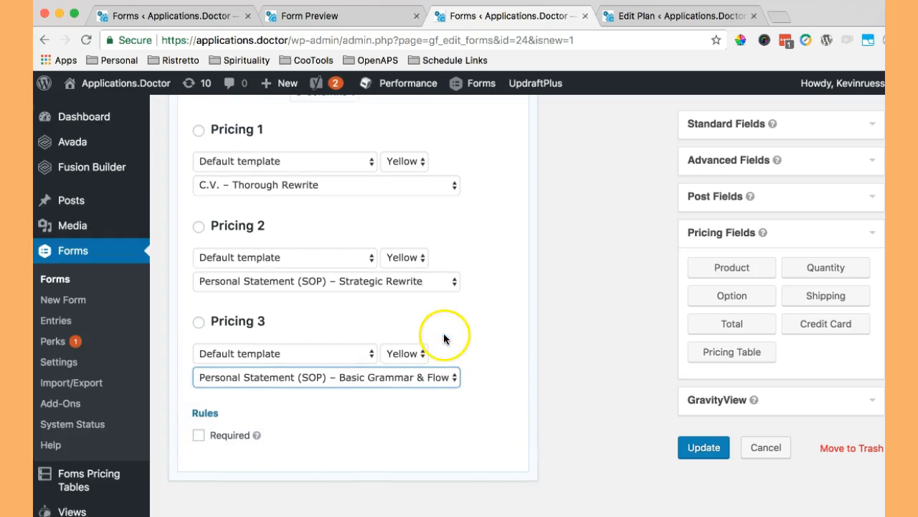
left_click(404, 161)
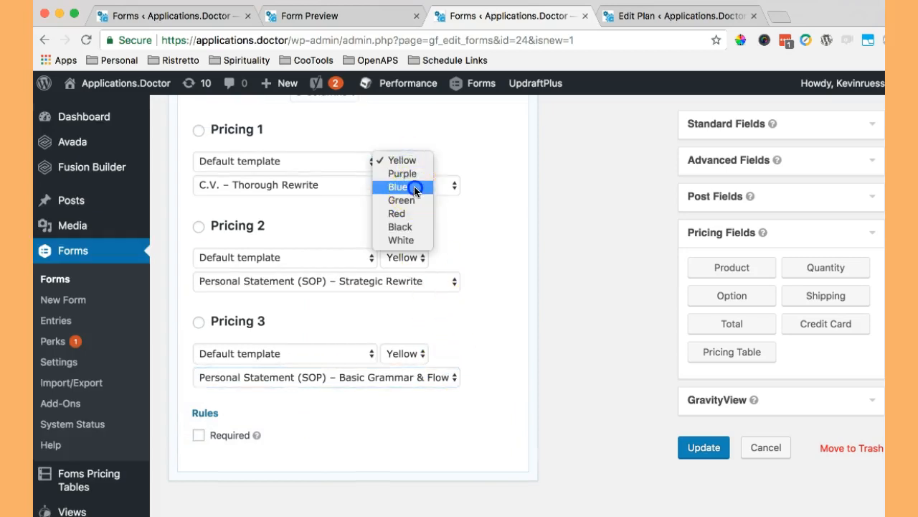
left_click(399, 186)
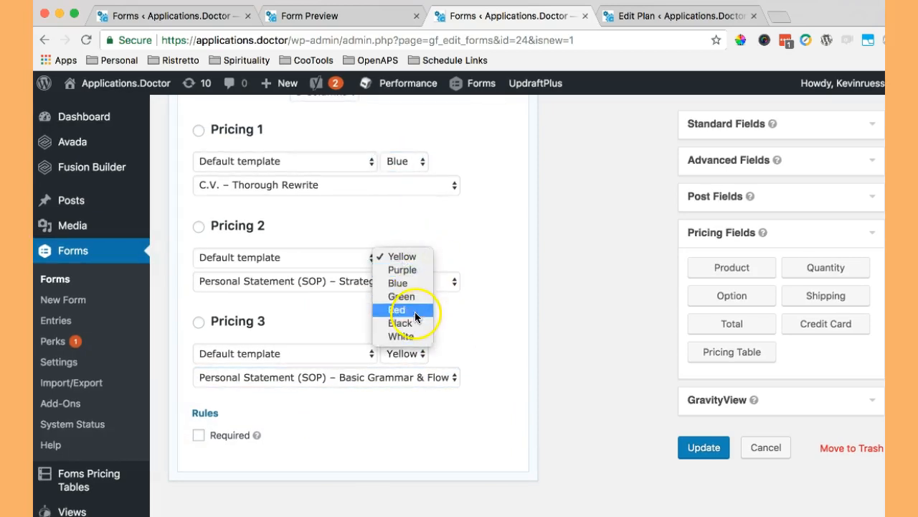
left_click(396, 310)
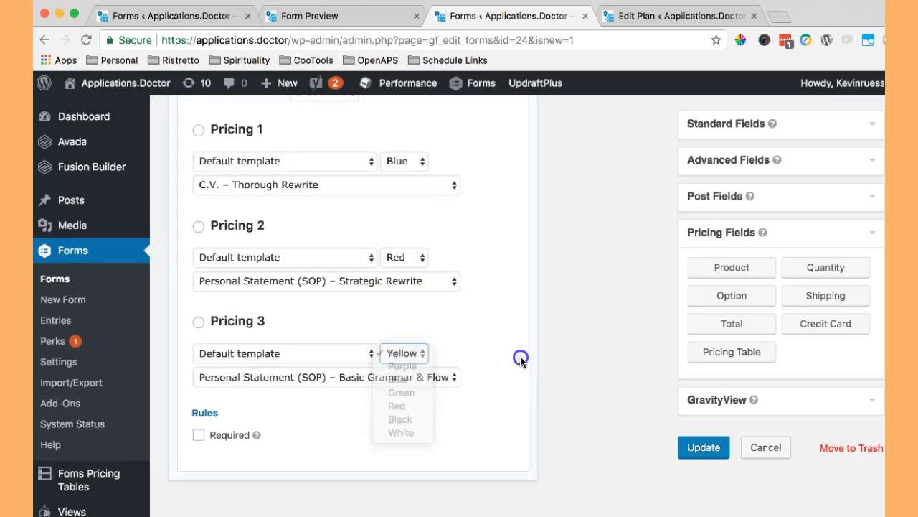
scroll("up", 3)
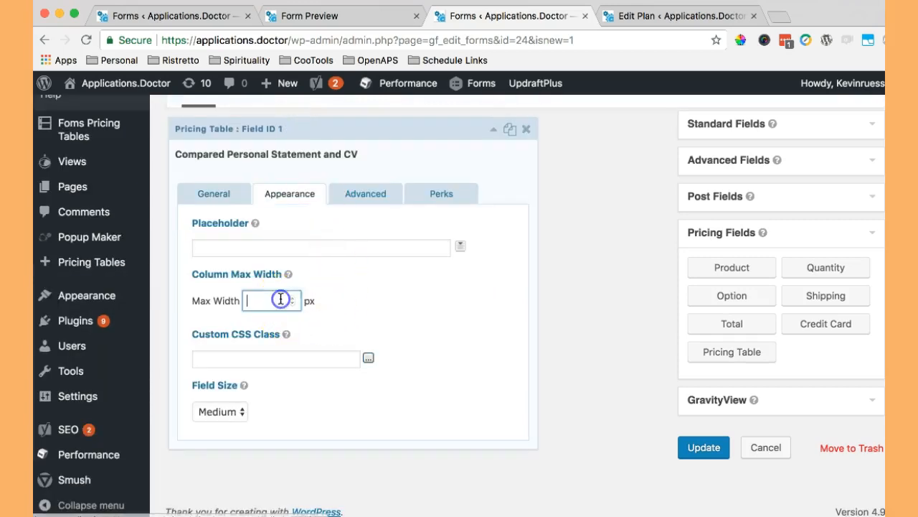
- Save the pricing table settings with Update and launch the form preview
left_click(704, 448)
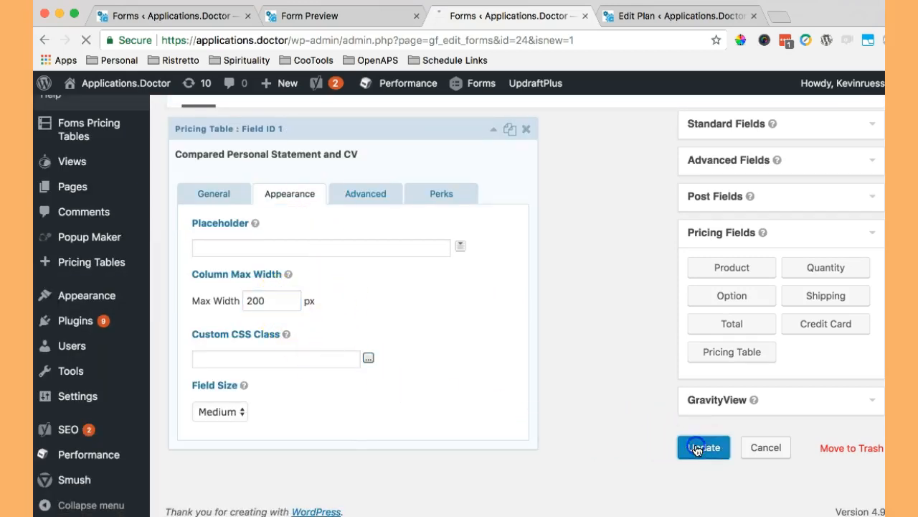
left_click(703, 447)
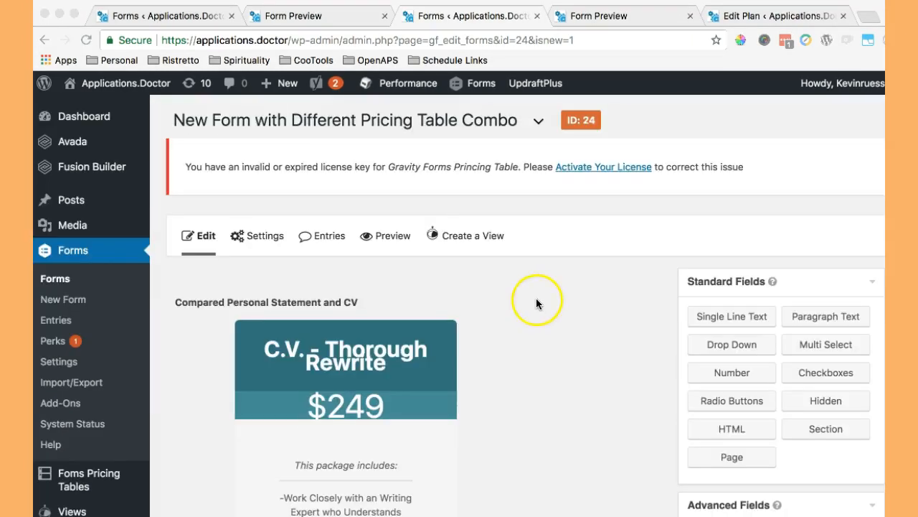
left_click(385, 235)
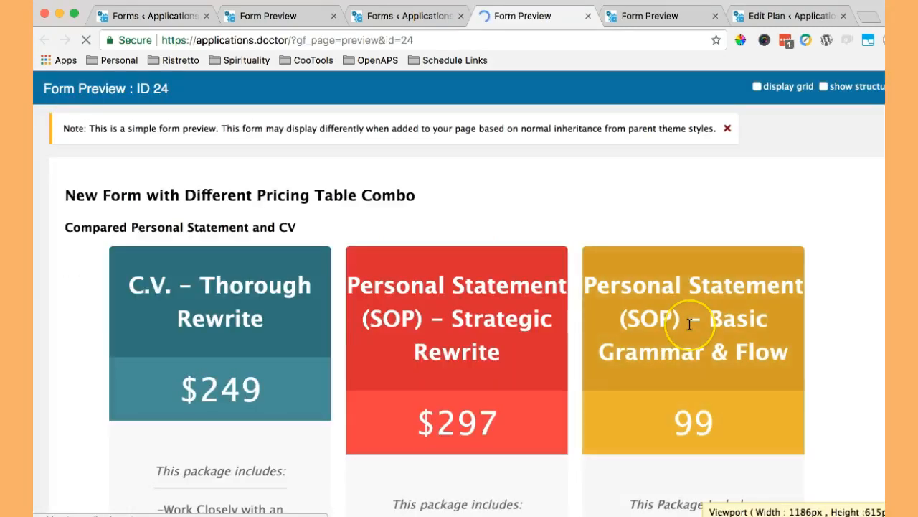
- Scroll through the previewed three-column blue, red and yellow pricing table
scroll("down", 3)
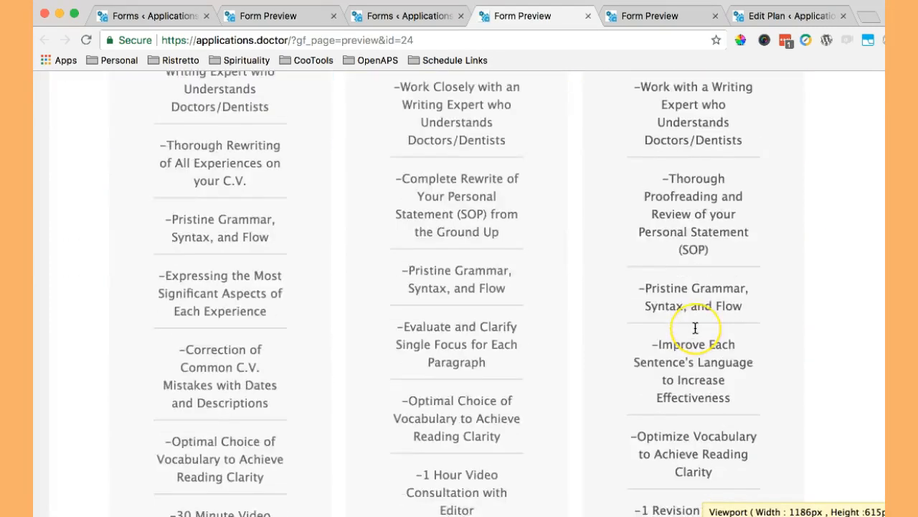
scroll("down", 3)
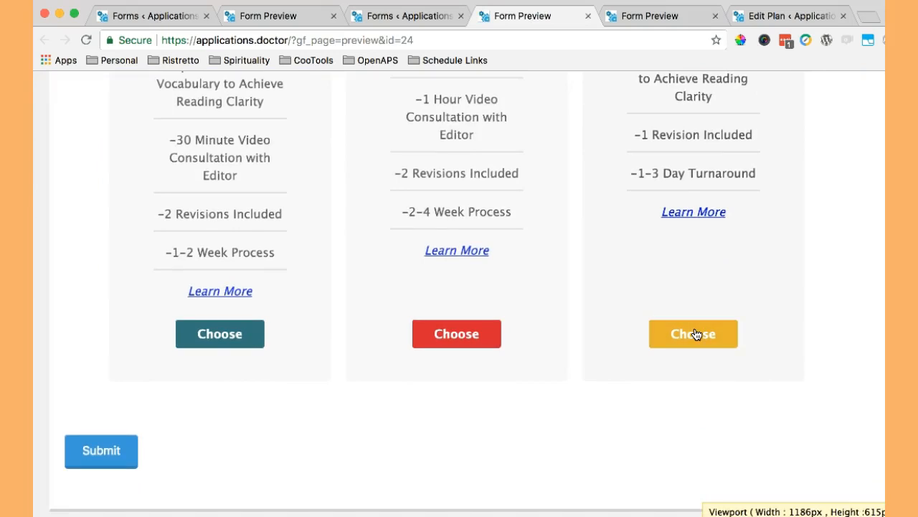
scroll("up", 3)
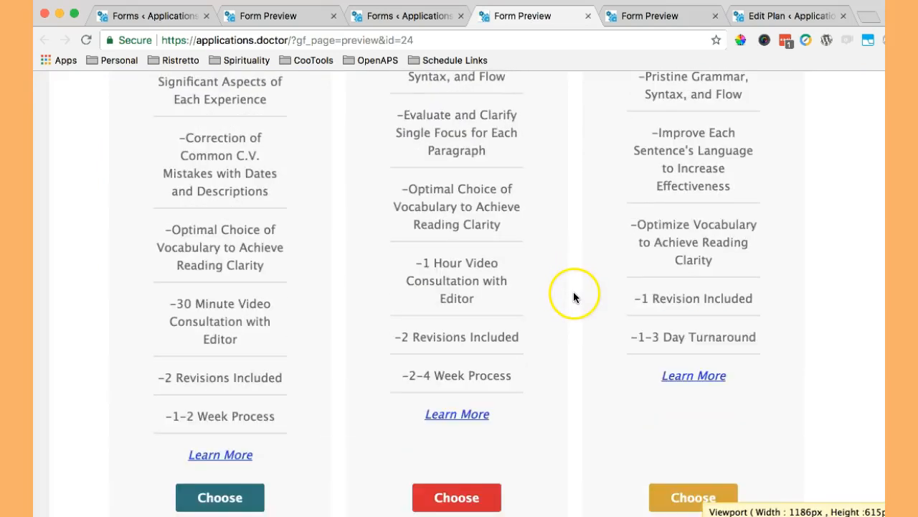
scroll("up", 3)
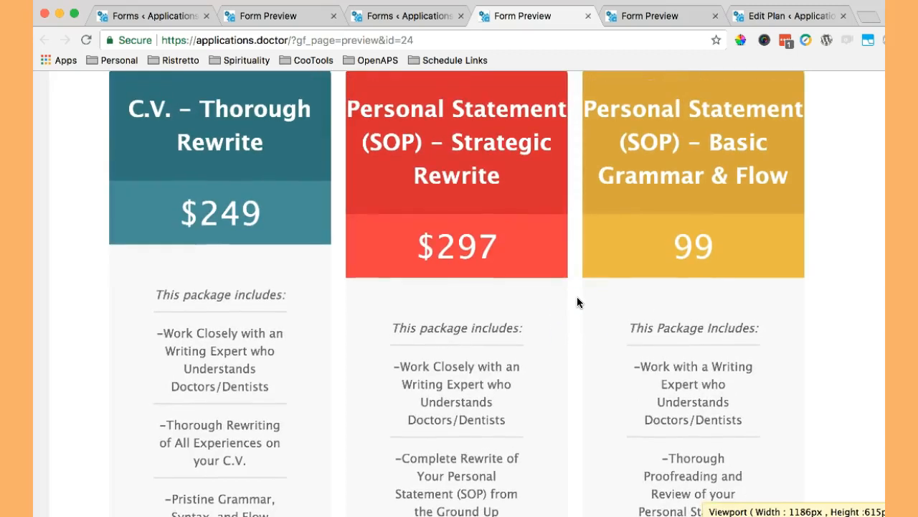
- Switch to the Ristretto Apps Gravity Tables product page tab
left_click(798, 16)
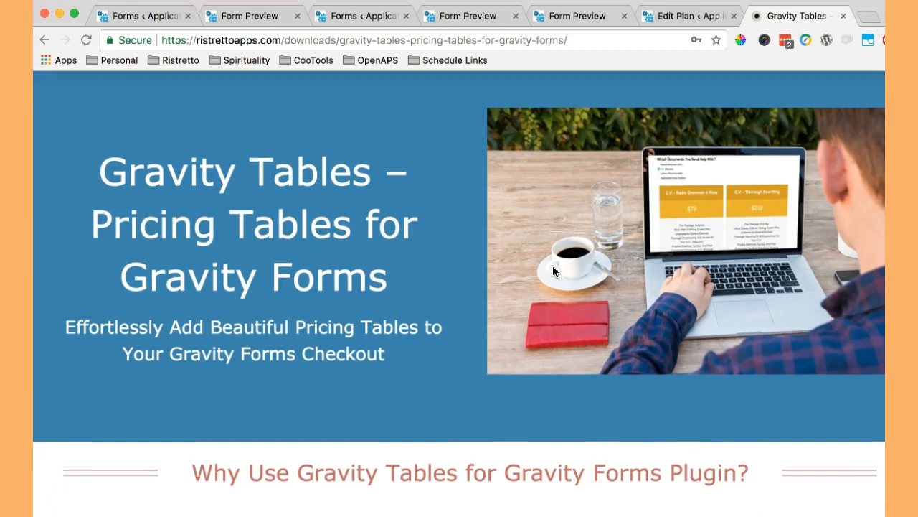
scroll("up", 3)
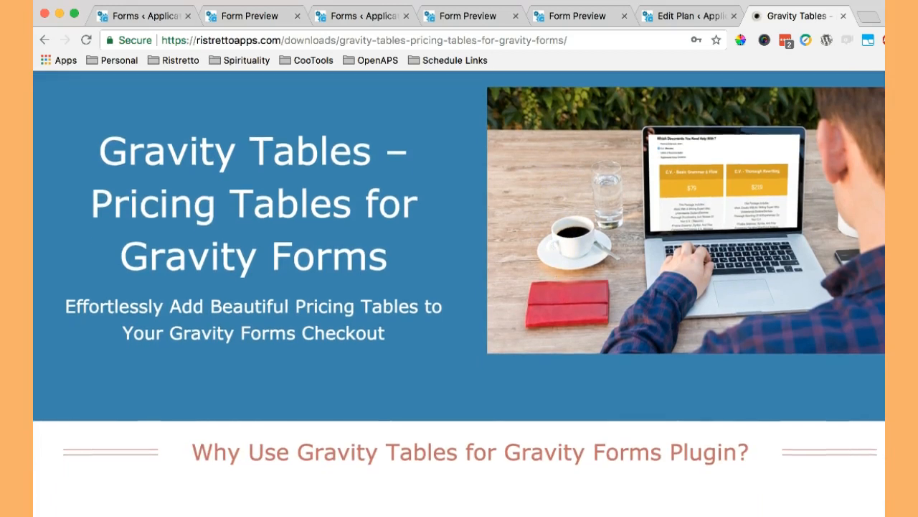